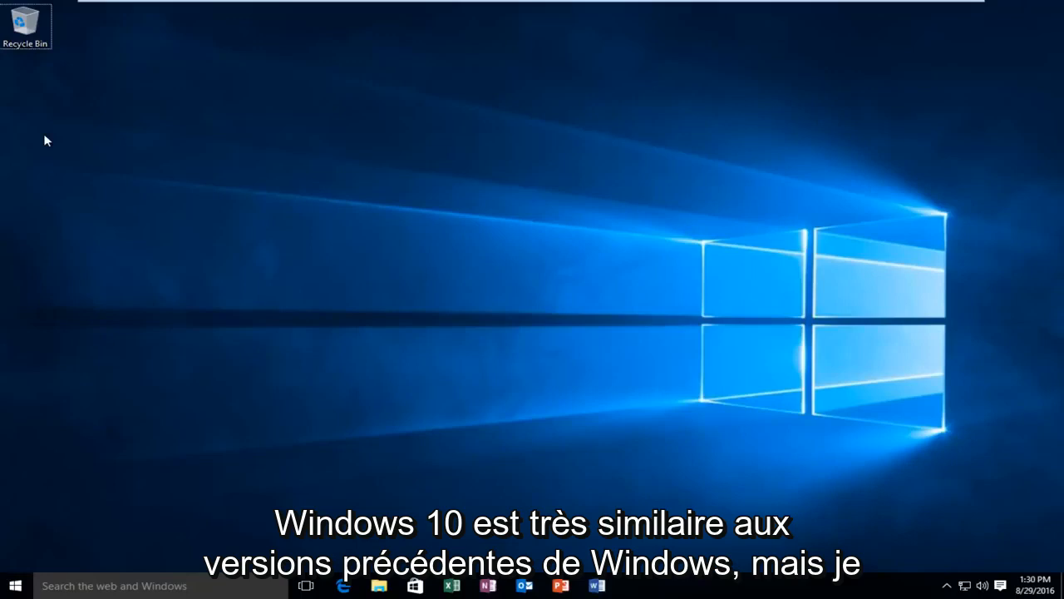
pyautogui.moveTo(15, 127)
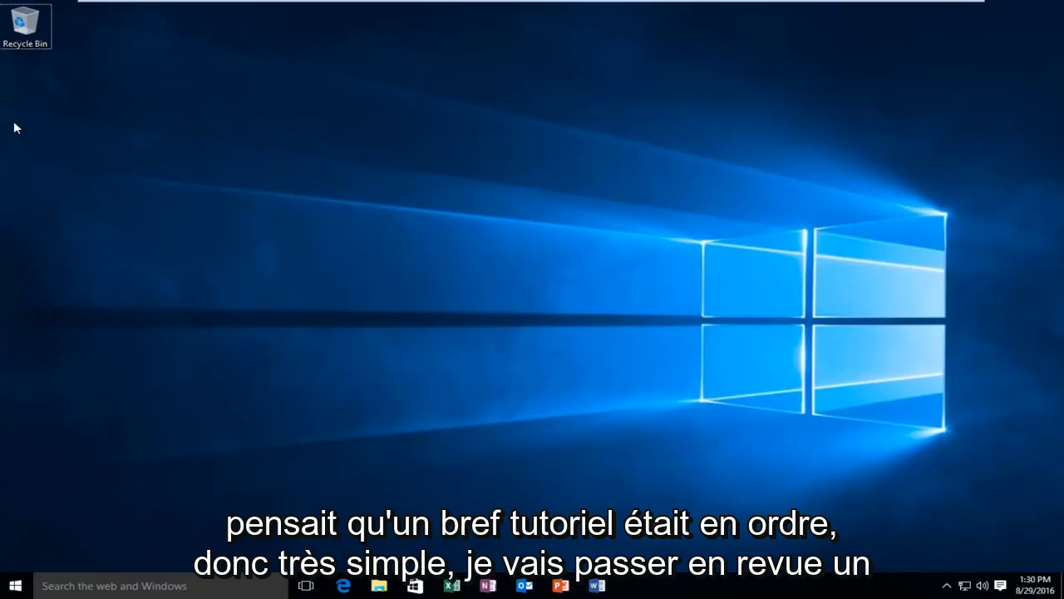
pyautogui.moveTo(34, 155)
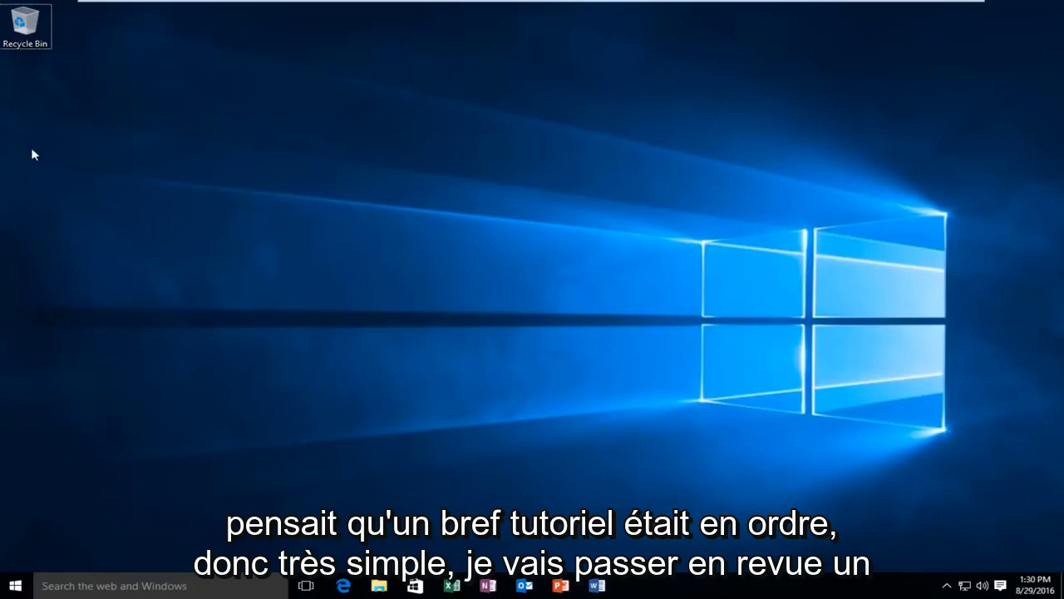
pyautogui.moveTo(34, 182)
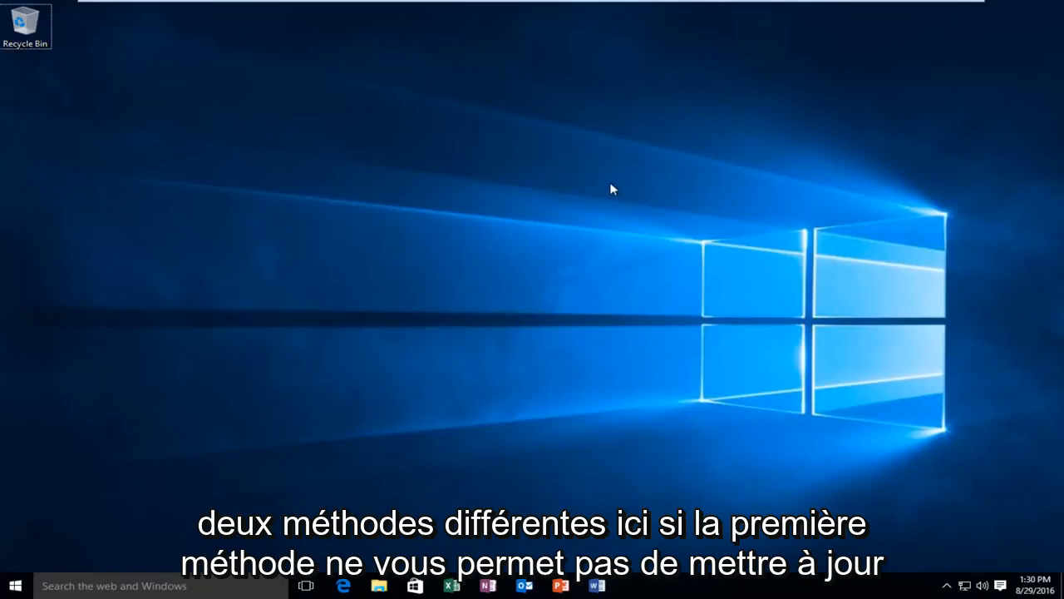
pyautogui.moveTo(232, 382)
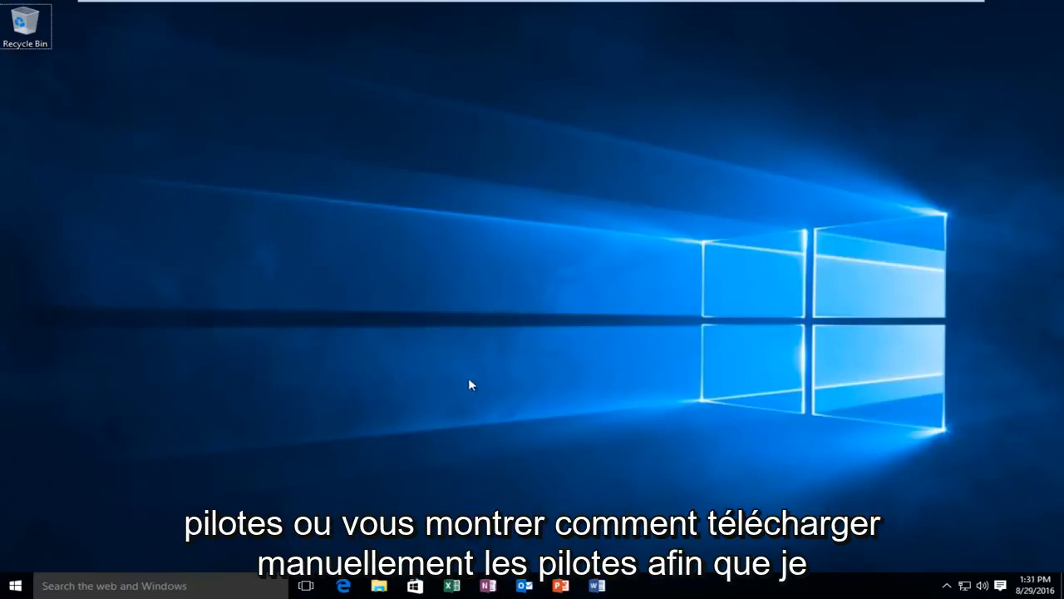
pyautogui.moveTo(9, 574)
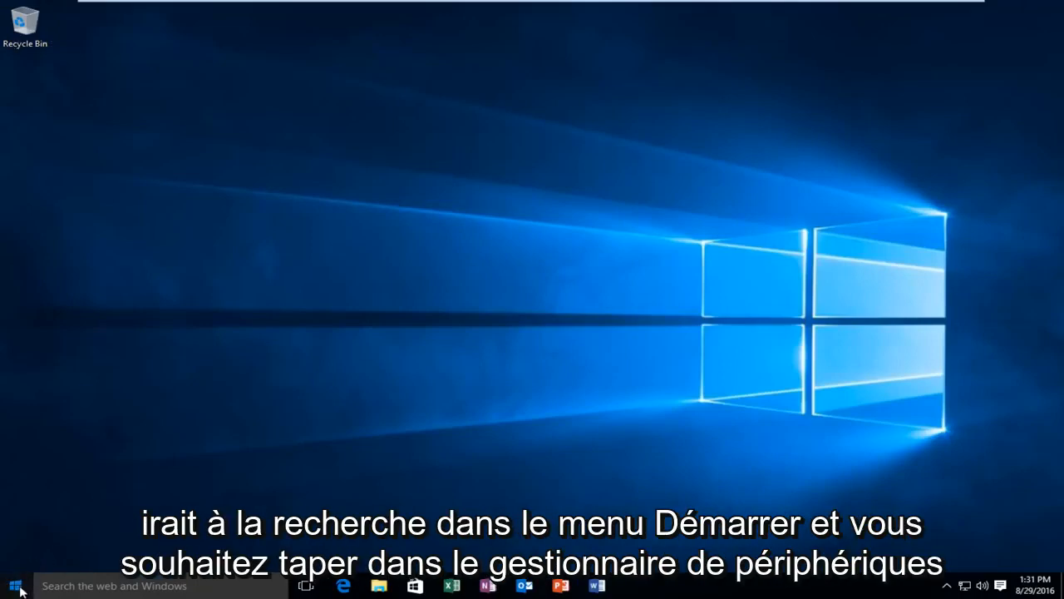
# - Launch Device Manager from the Start menu search results
pyautogui.click(14, 585)
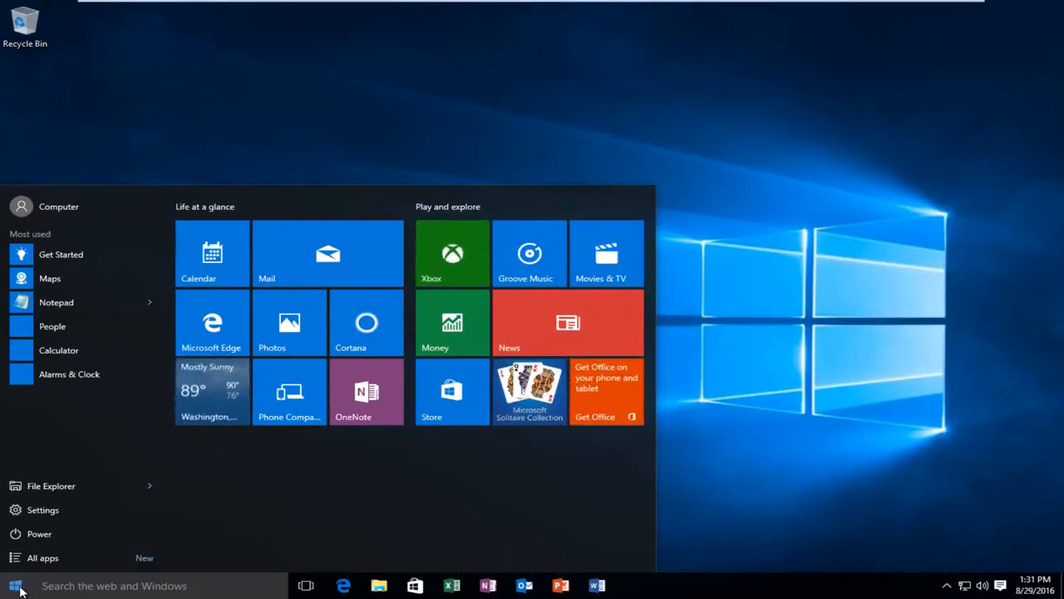
pyautogui.click(15, 586)
pyautogui.write('device manager')
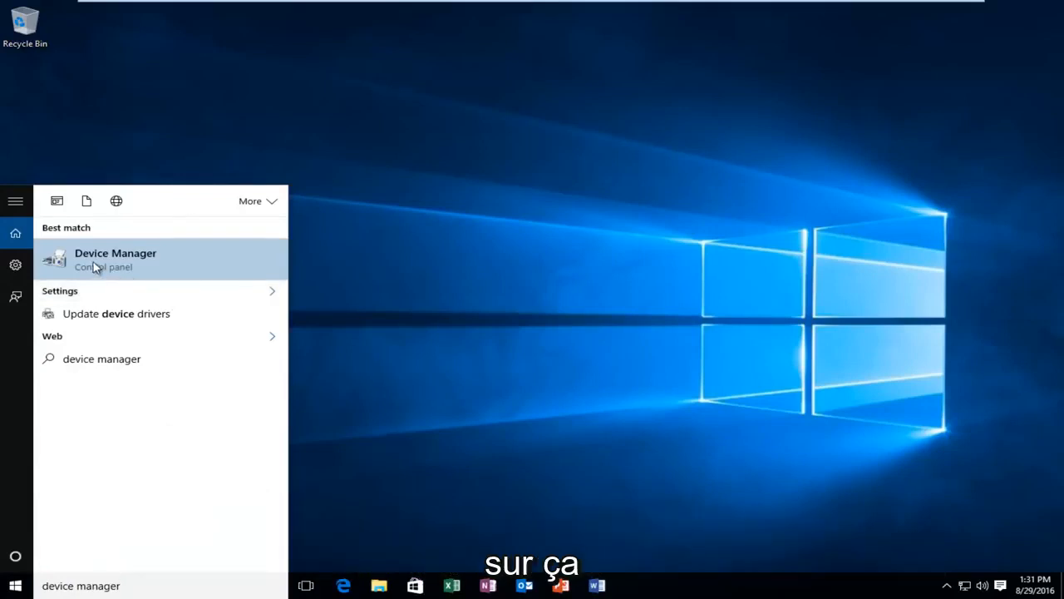
pyautogui.click(116, 260)
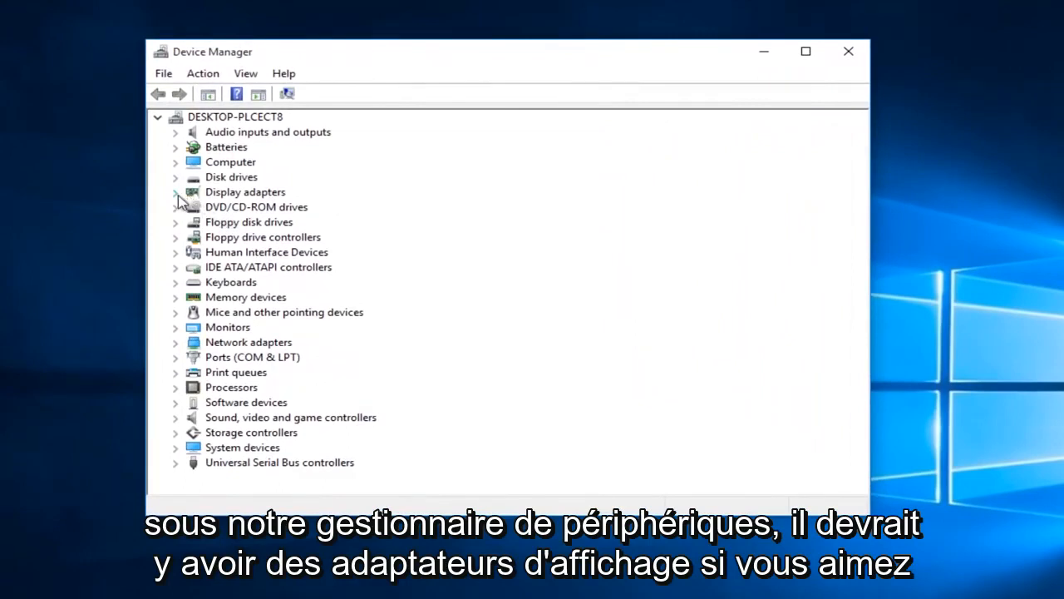
# - Expand Display adapters and select the VMware SVGA 3D graphics adapter
pyautogui.click(177, 193)
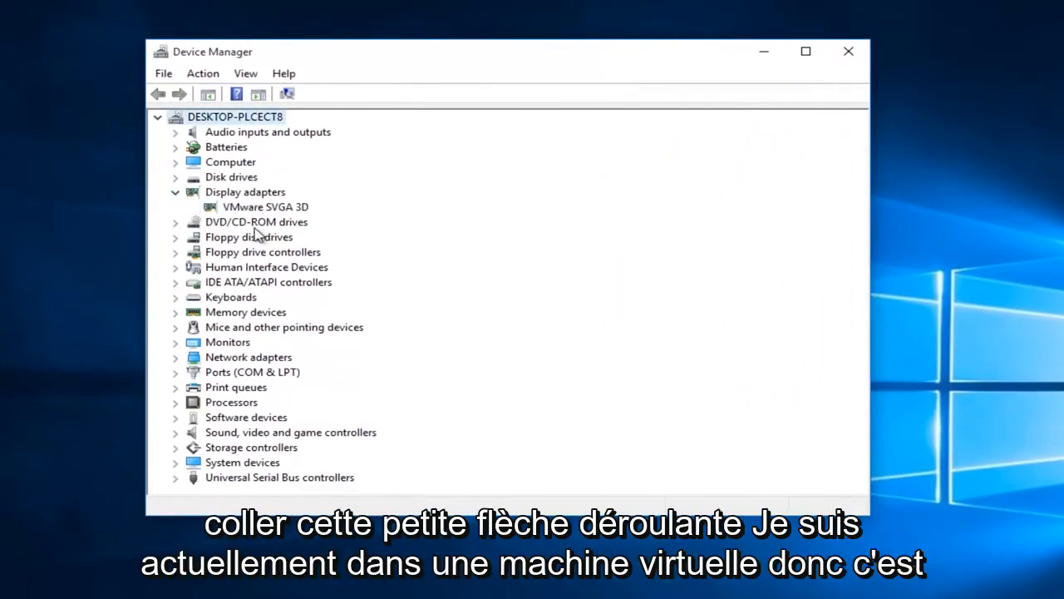
pyautogui.click(266, 206)
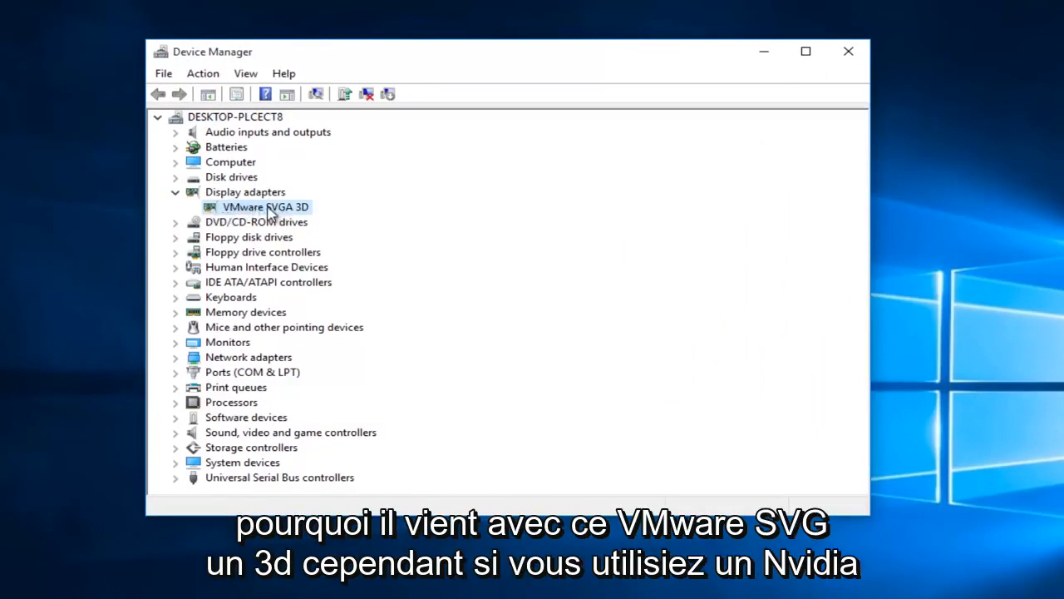
pyautogui.moveTo(264, 214)
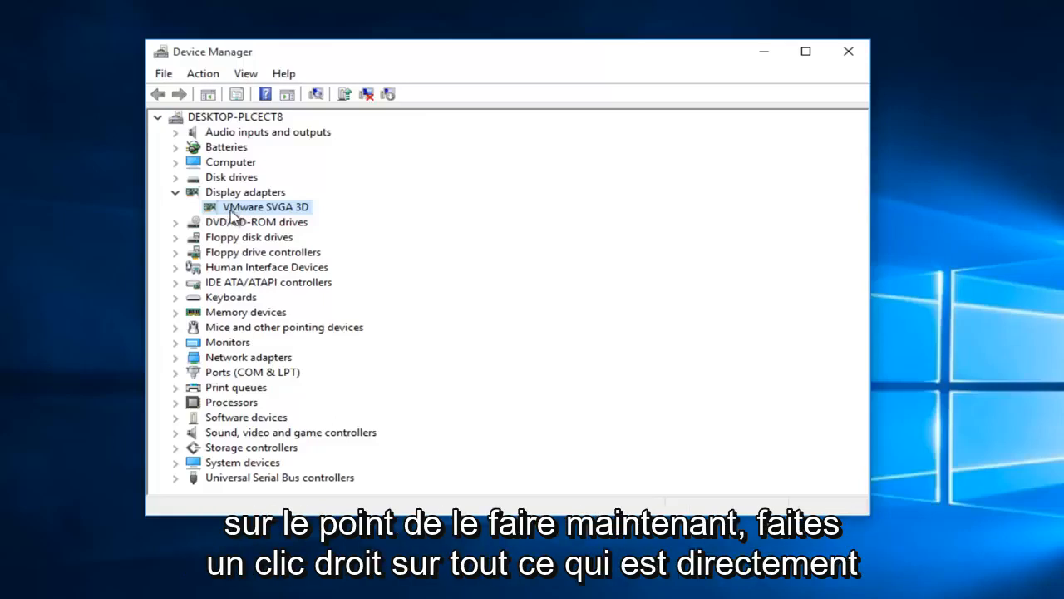
pyautogui.moveTo(236, 218)
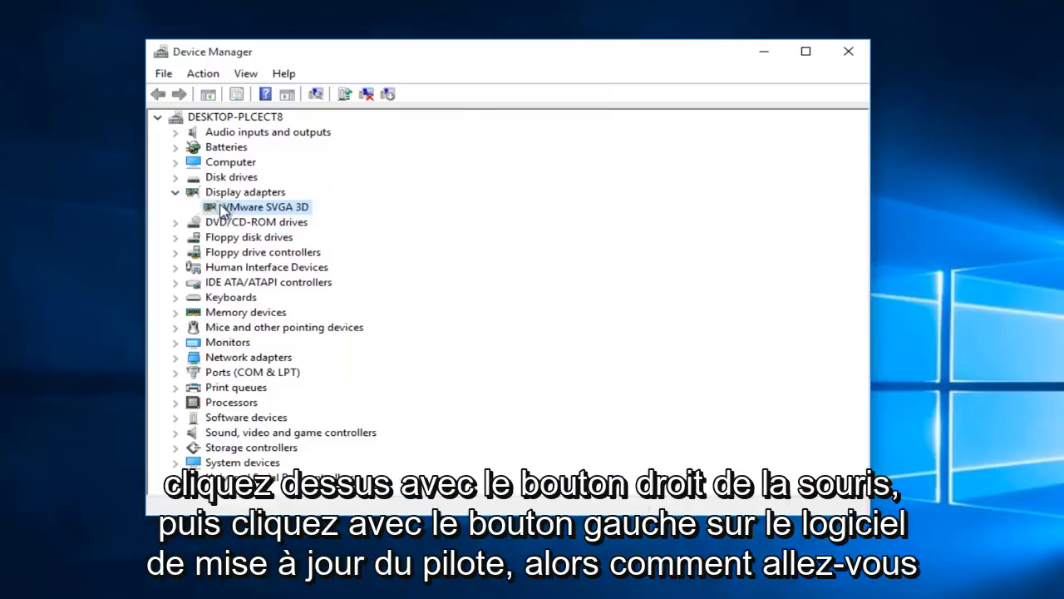
# - Run an automatic driver search for VMware SVGA 3D, confirming the best driver is already installed
pyautogui.rightClick(262, 207)
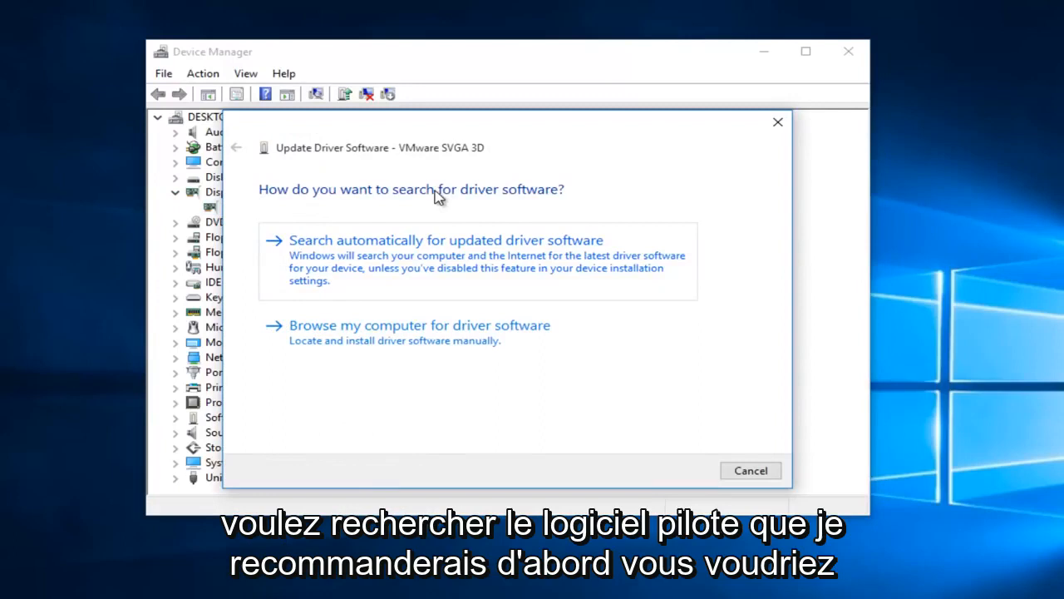
pyautogui.moveTo(336, 256)
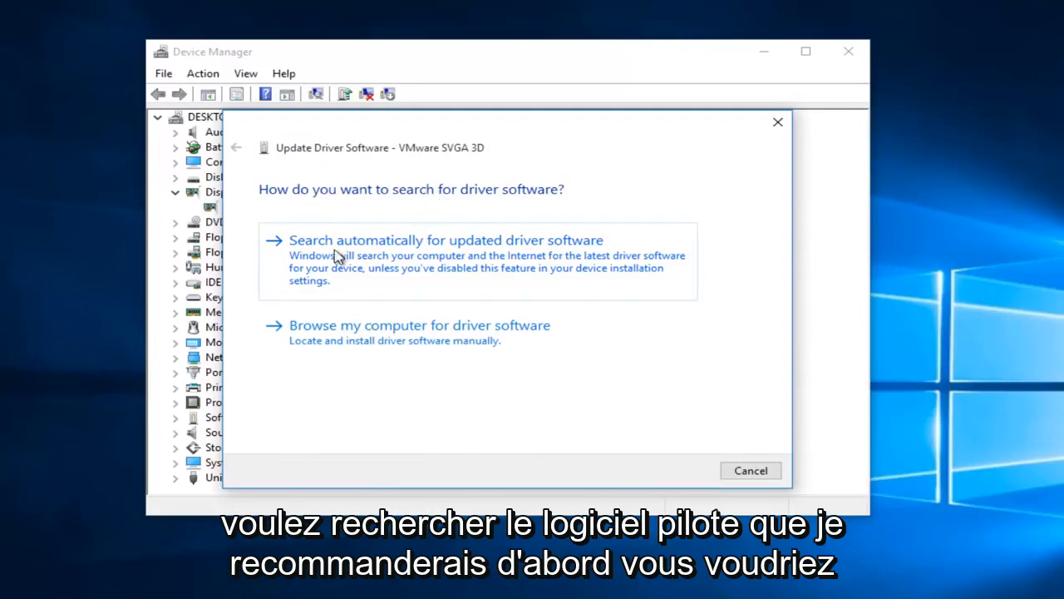
pyautogui.moveTo(402, 257)
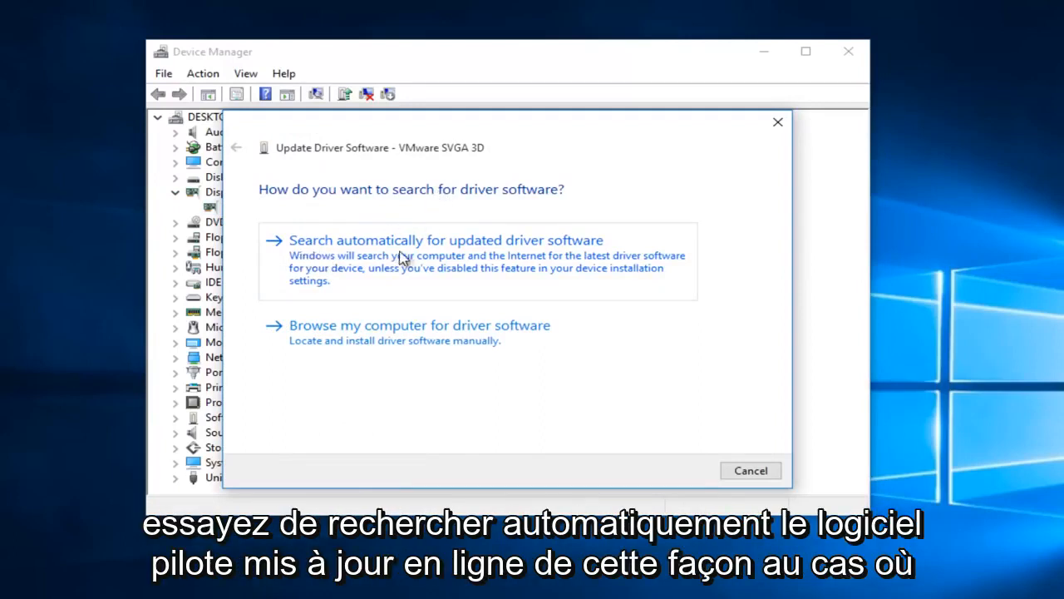
pyautogui.moveTo(528, 258)
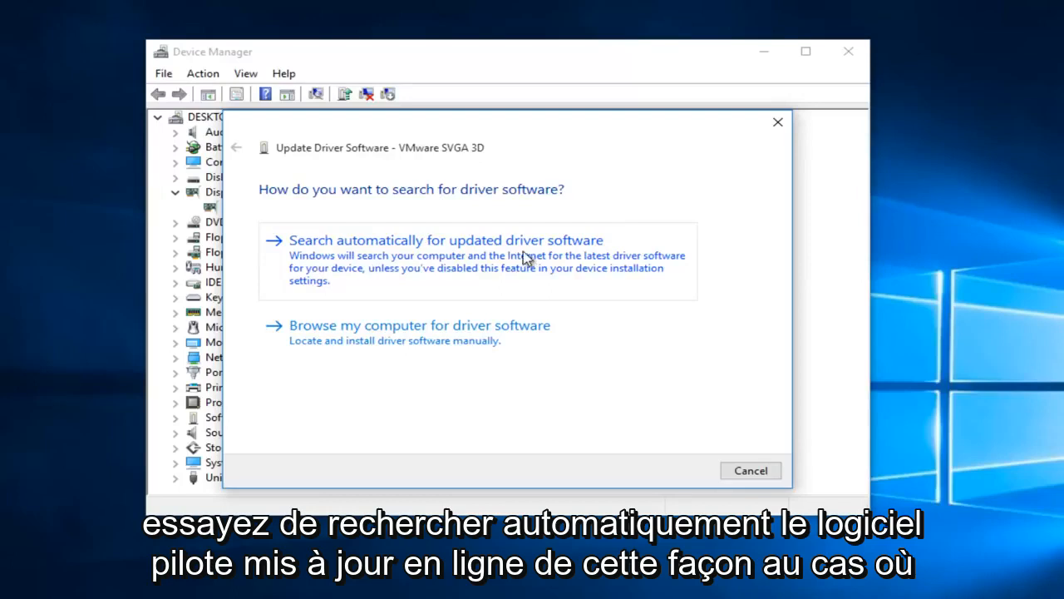
pyautogui.click(446, 239)
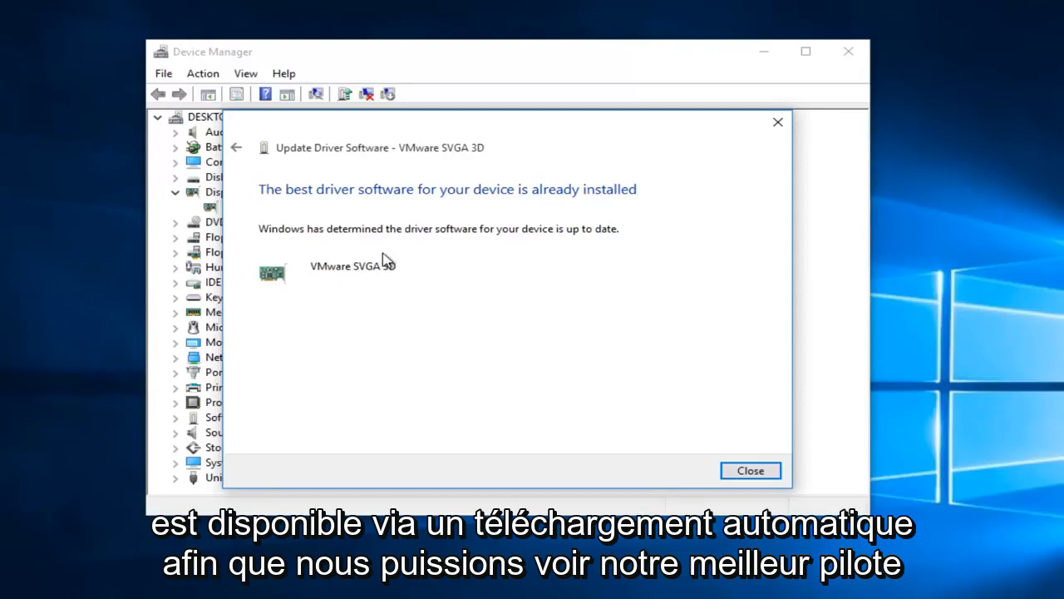
pyautogui.moveTo(512, 240)
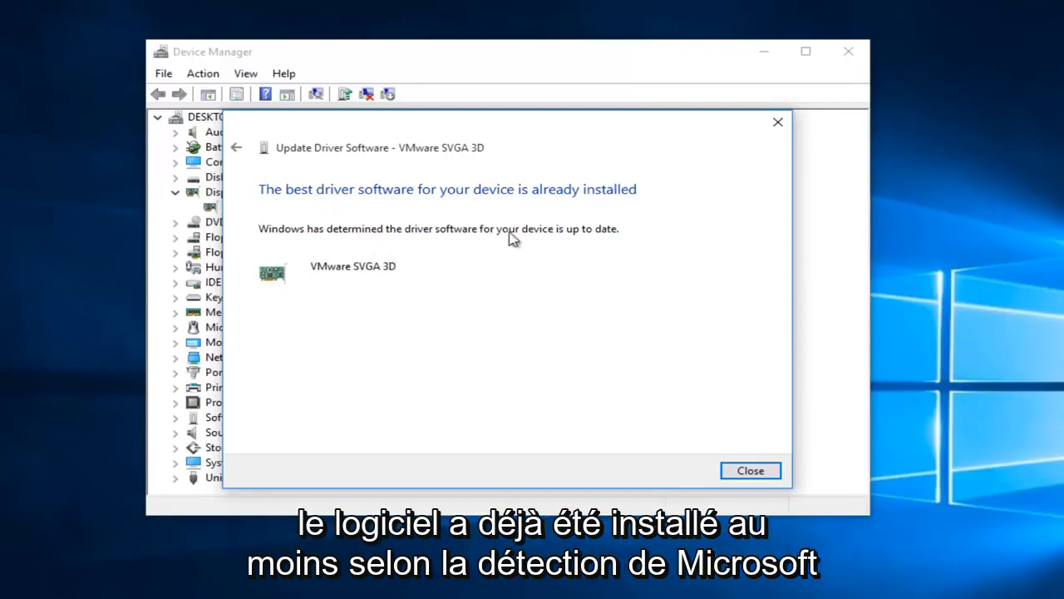
pyautogui.moveTo(837, 153)
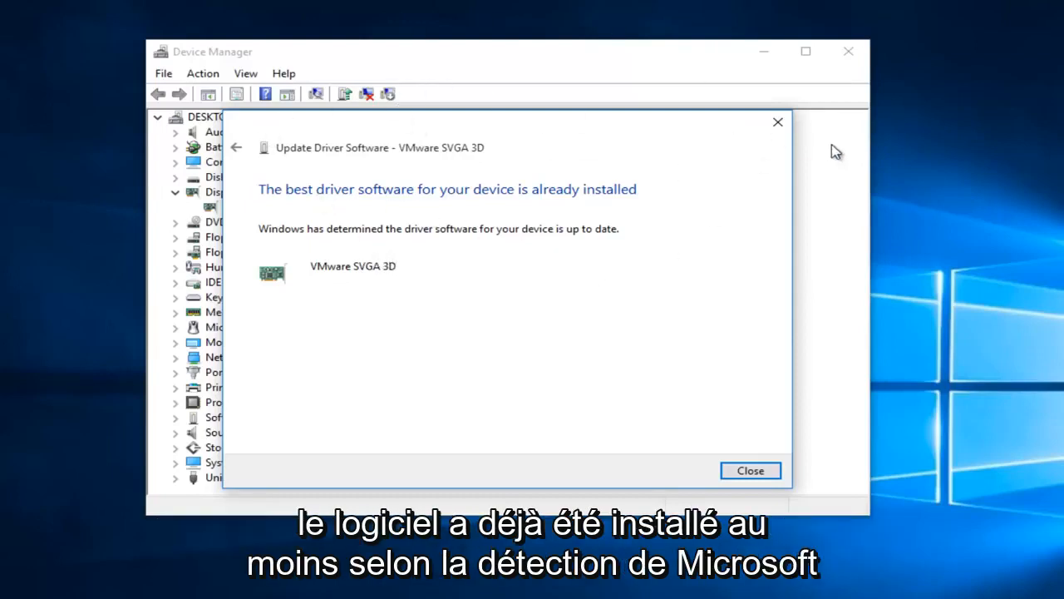
pyautogui.click(749, 469)
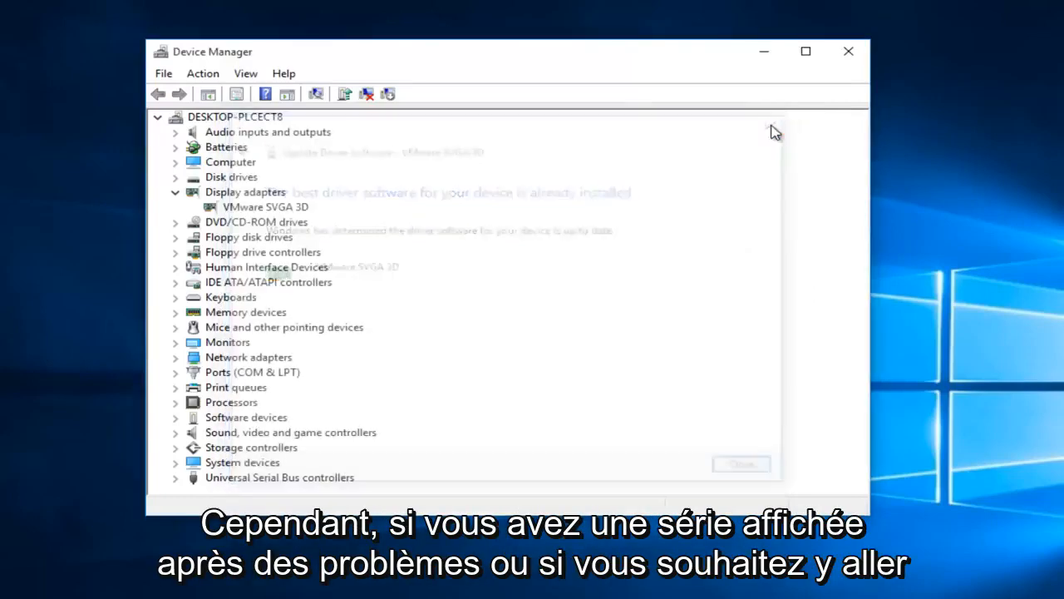
# - Close Device Manager to return to the desktop
pyautogui.click(266, 206)
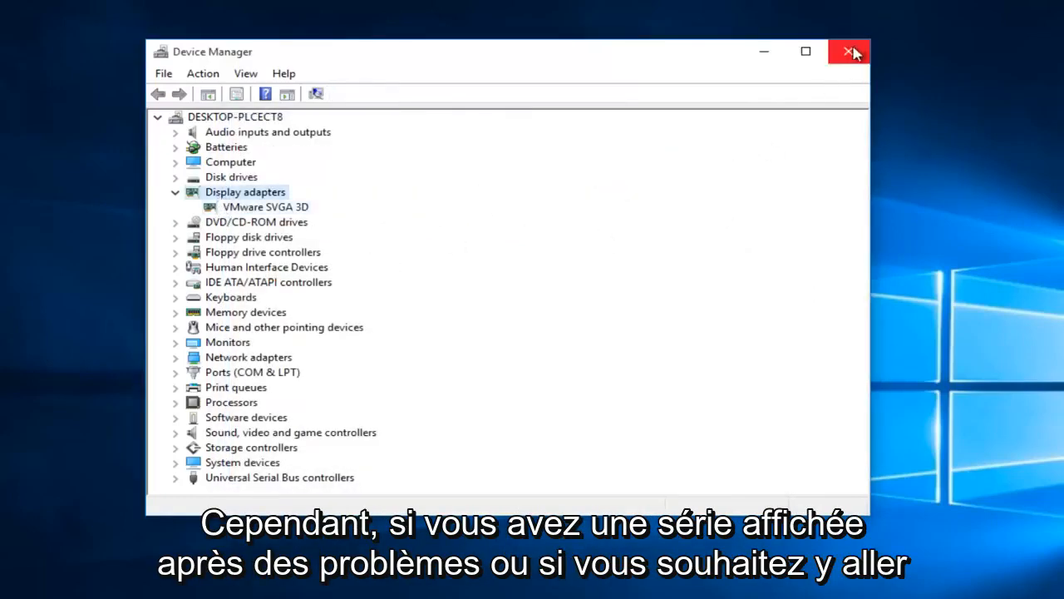
pyautogui.click(848, 50)
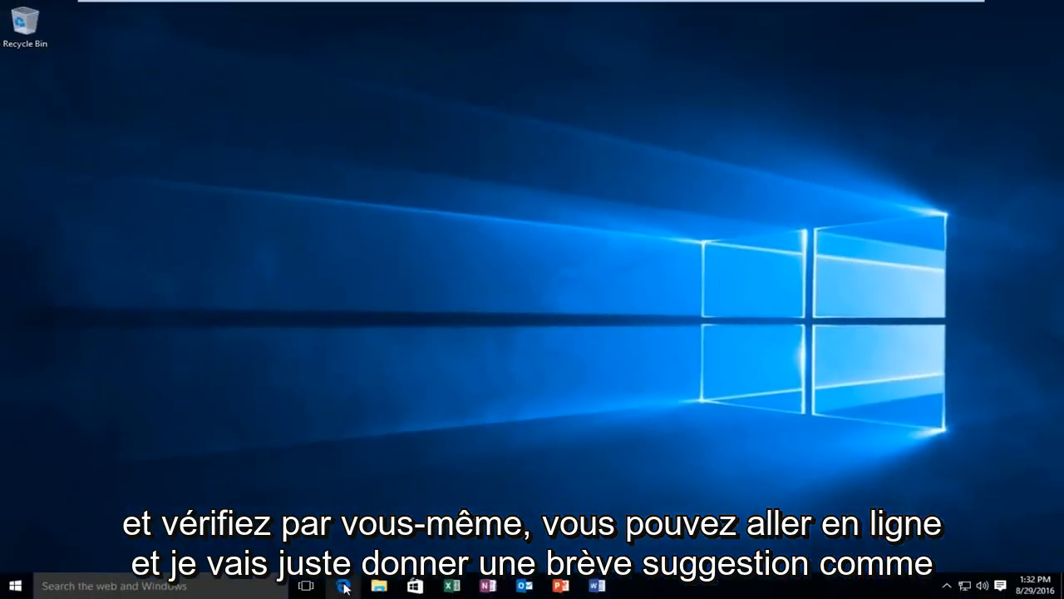
# - Search Google in Edge for 'nvidia video drivers' and choose the Download NVIDIA Drivers result
pyautogui.click(342, 585)
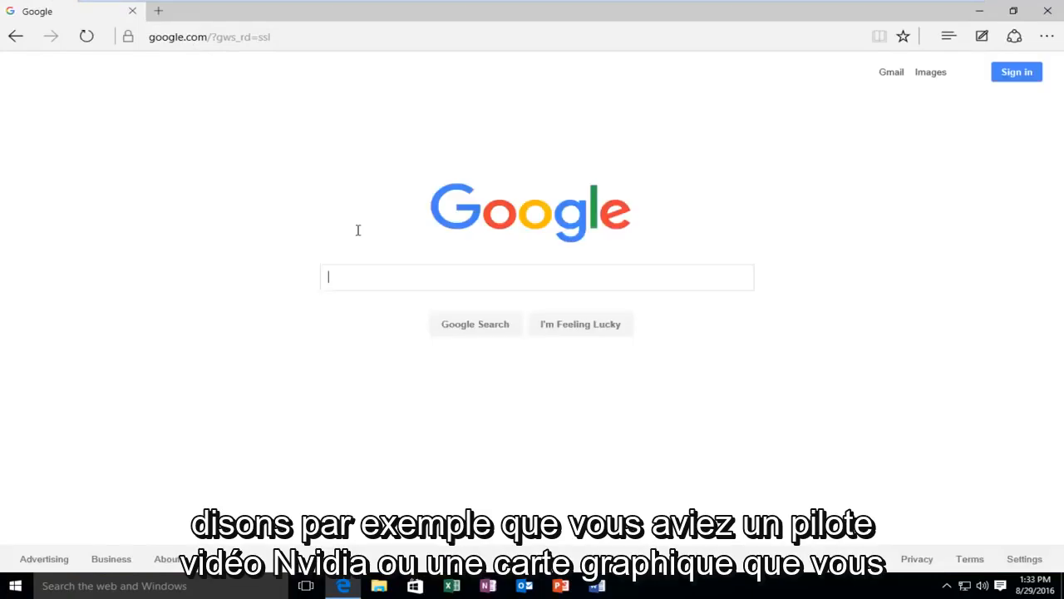
pyautogui.moveTo(359, 234)
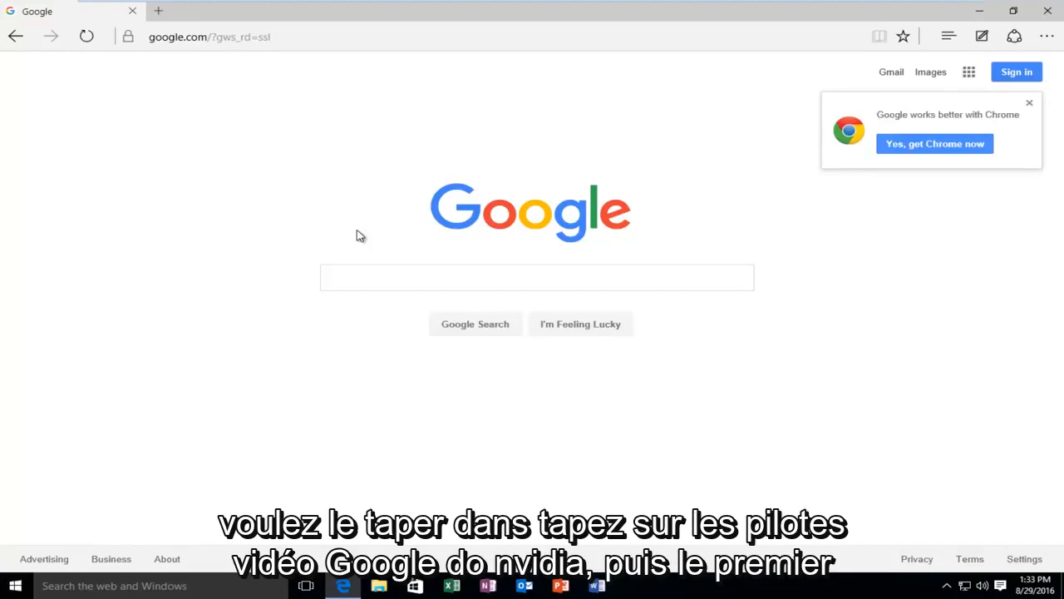
pyautogui.write('nvidia video drive')
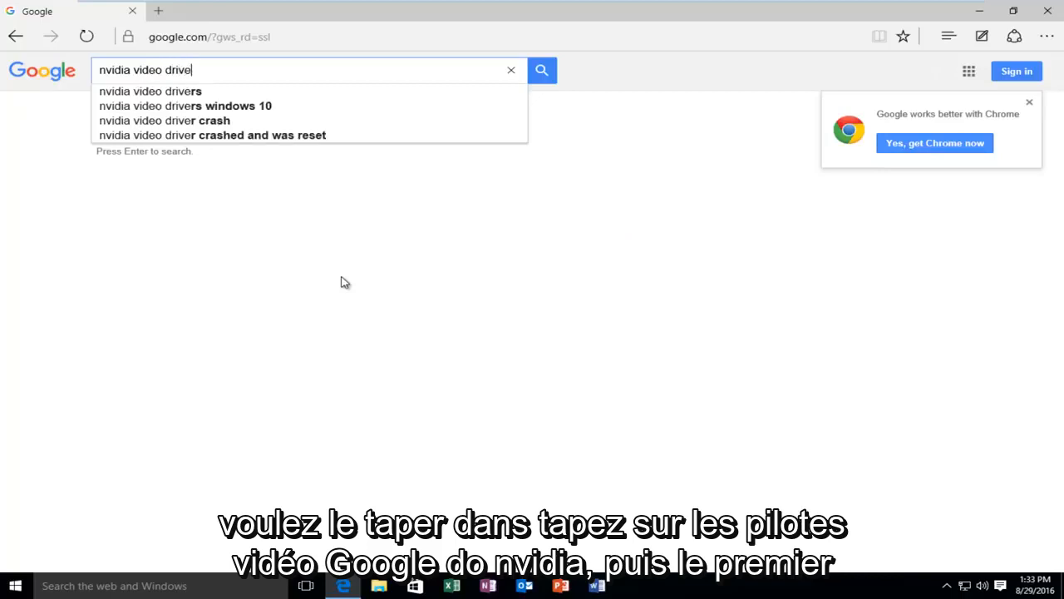
pyautogui.write('s')
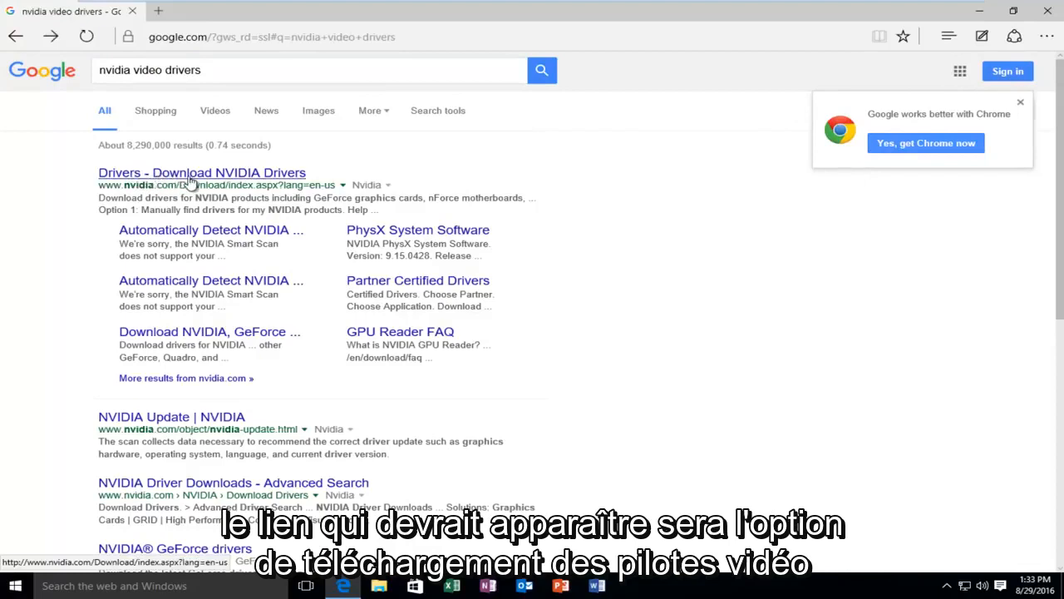
pyautogui.click(201, 171)
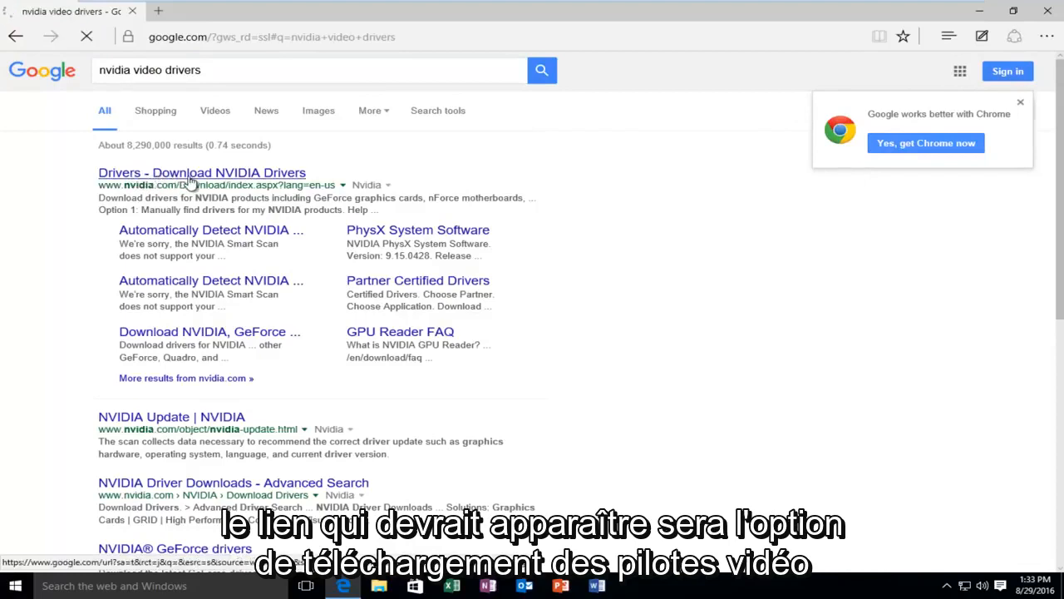
# - On NVIDIA's Download Drivers page, set the product type and highlight the automatic detection option
pyautogui.click(201, 171)
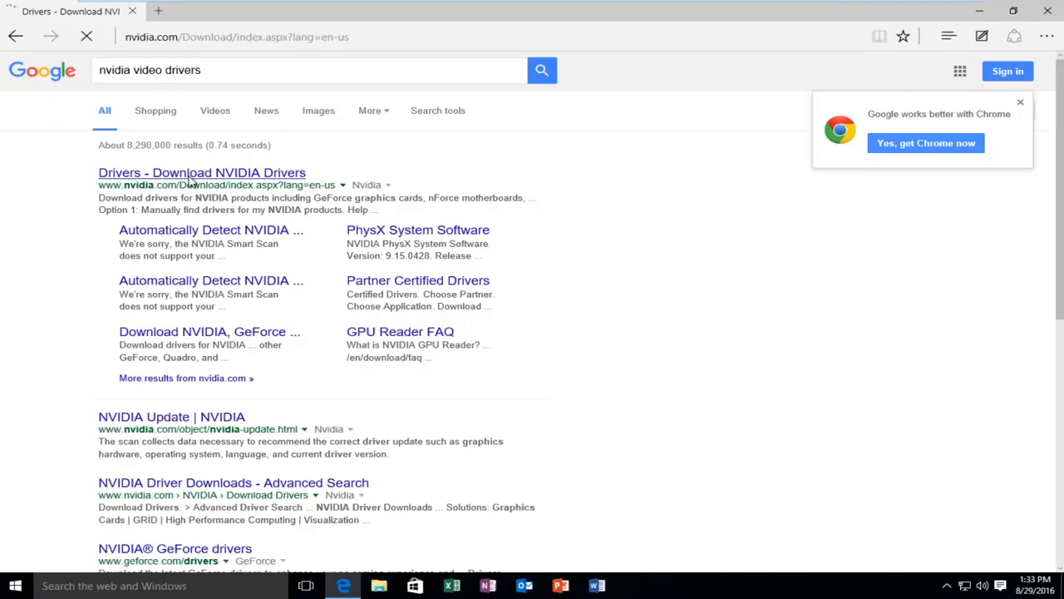
pyautogui.click(201, 171)
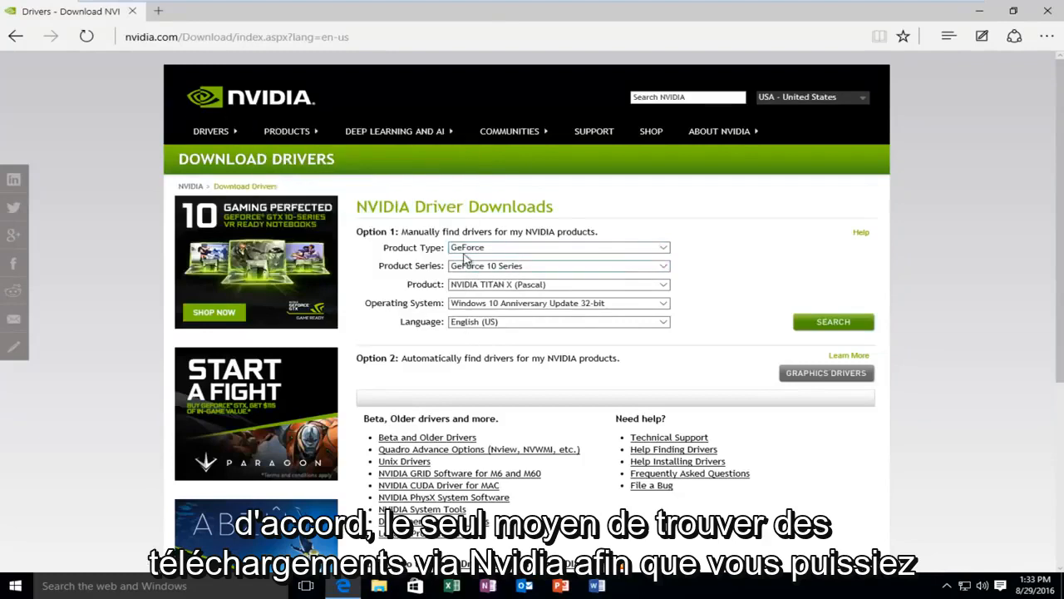
pyautogui.click(557, 247)
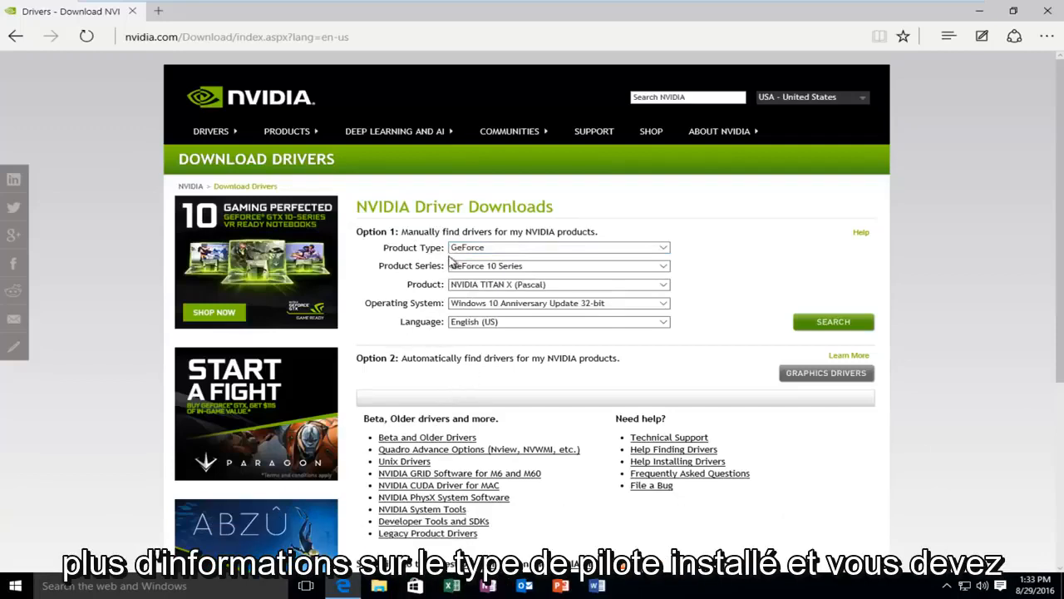
pyautogui.moveTo(479, 319)
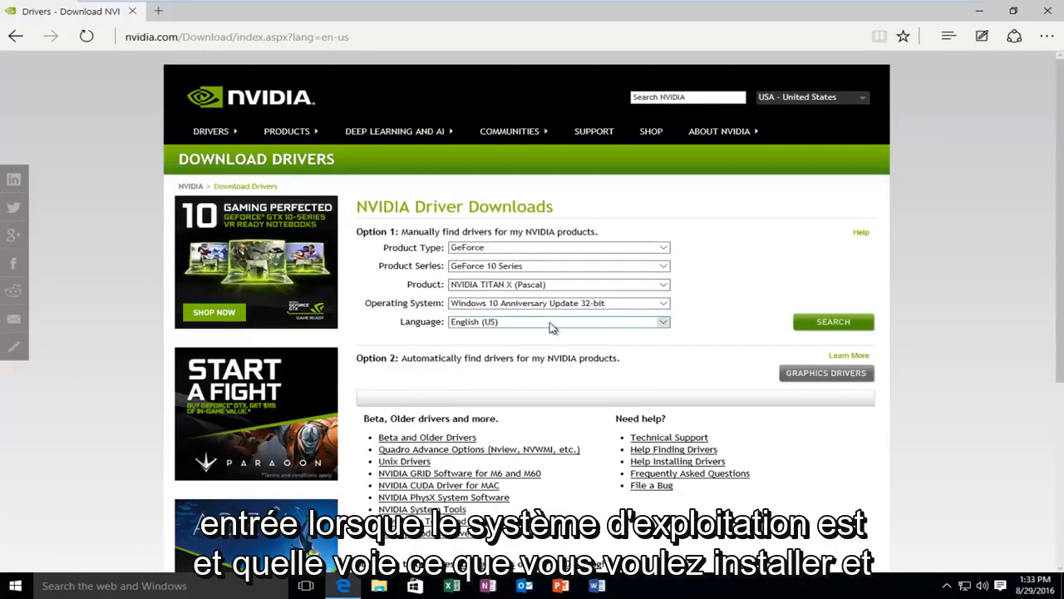
pyautogui.scroll(-3)
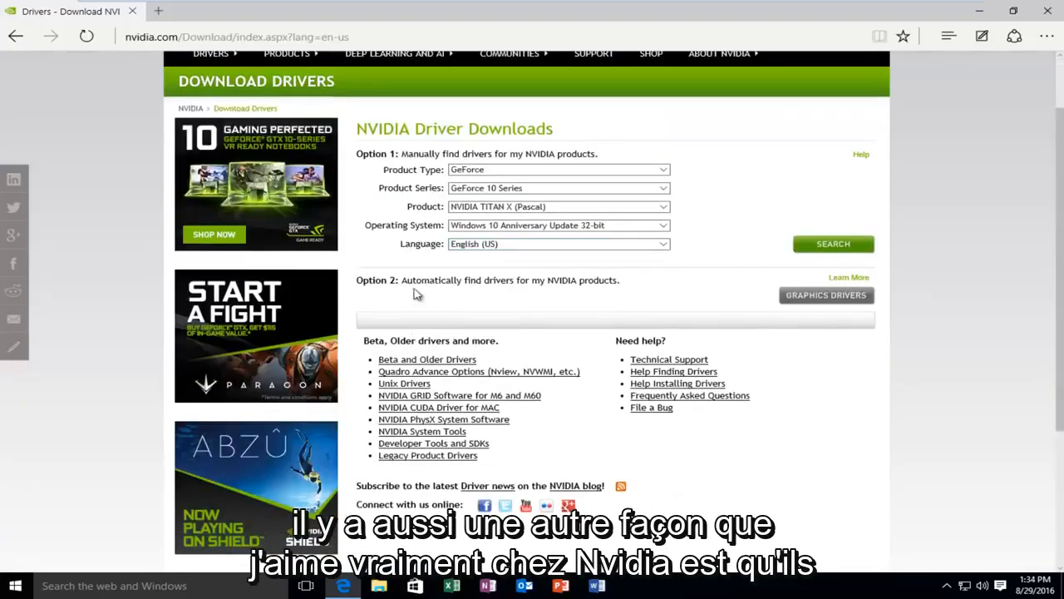
pyautogui.doubleClick(458, 280)
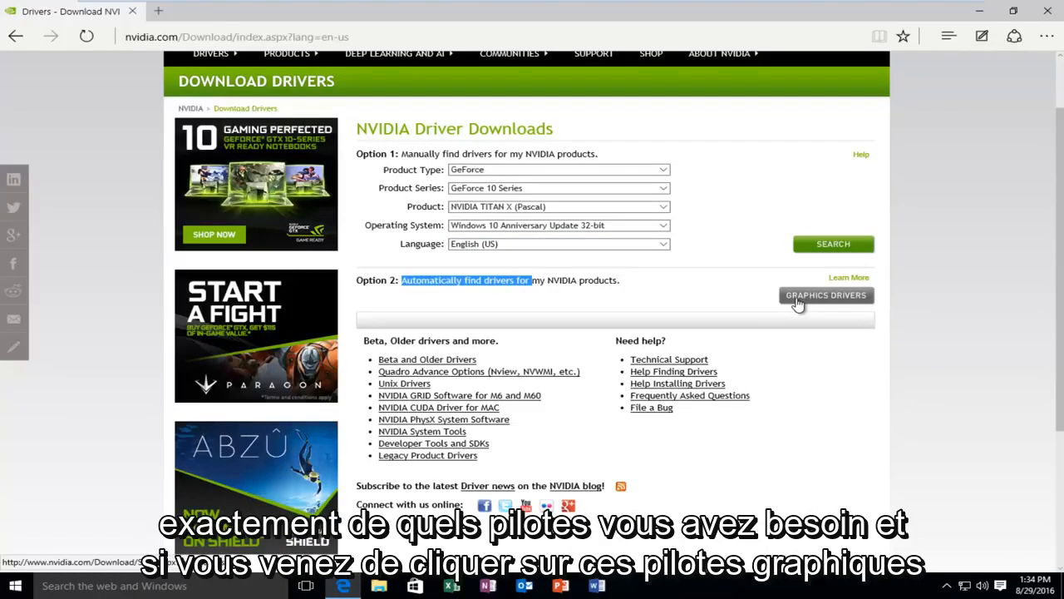
pyautogui.moveTo(818, 296)
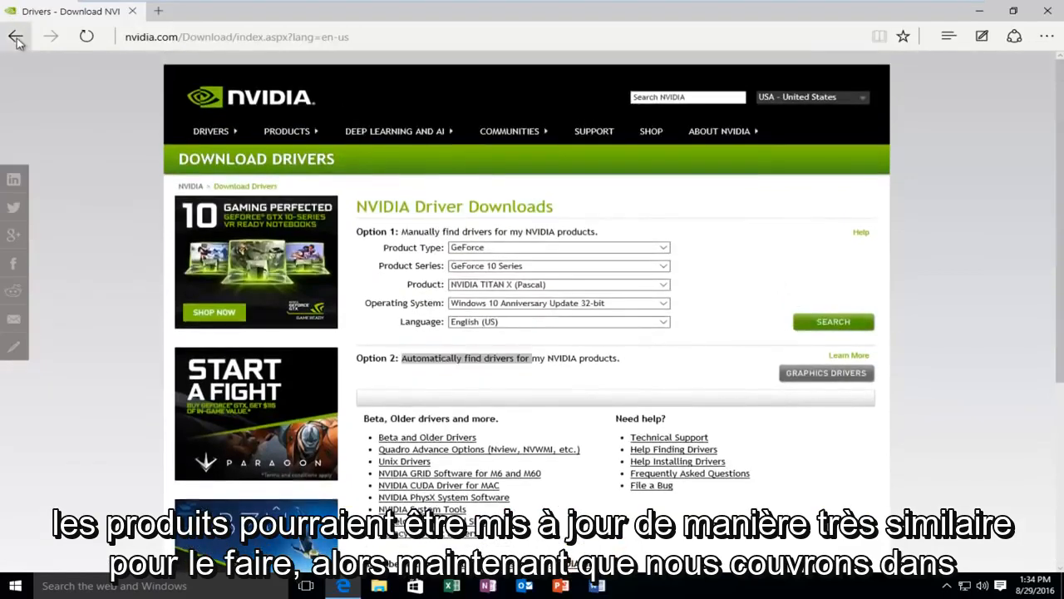
# - Return to the Google results and choose the Download Drivers - AMD.com link
pyautogui.click(15, 36)
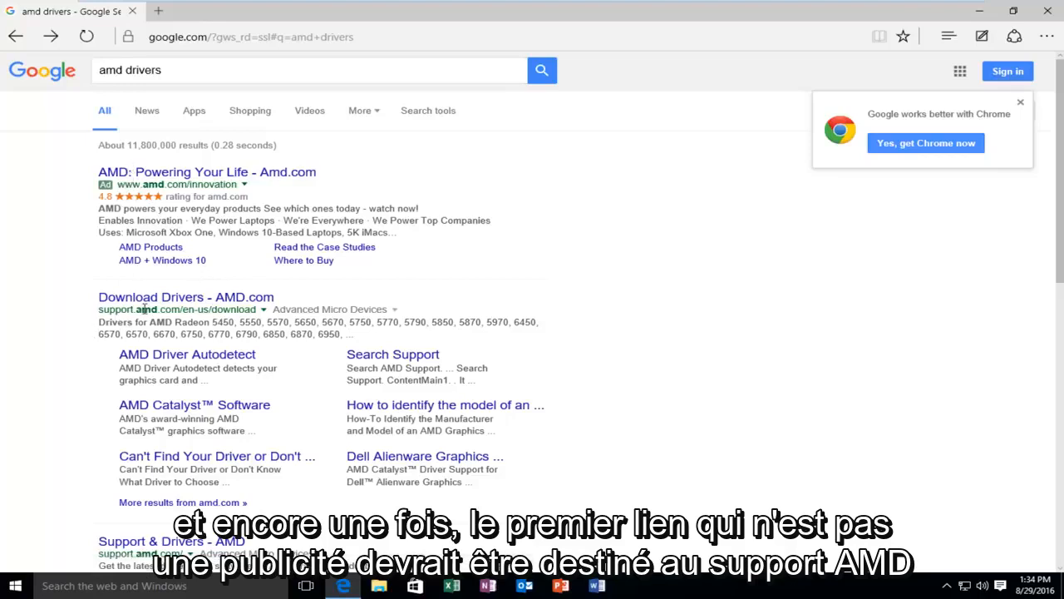
pyautogui.click(186, 296)
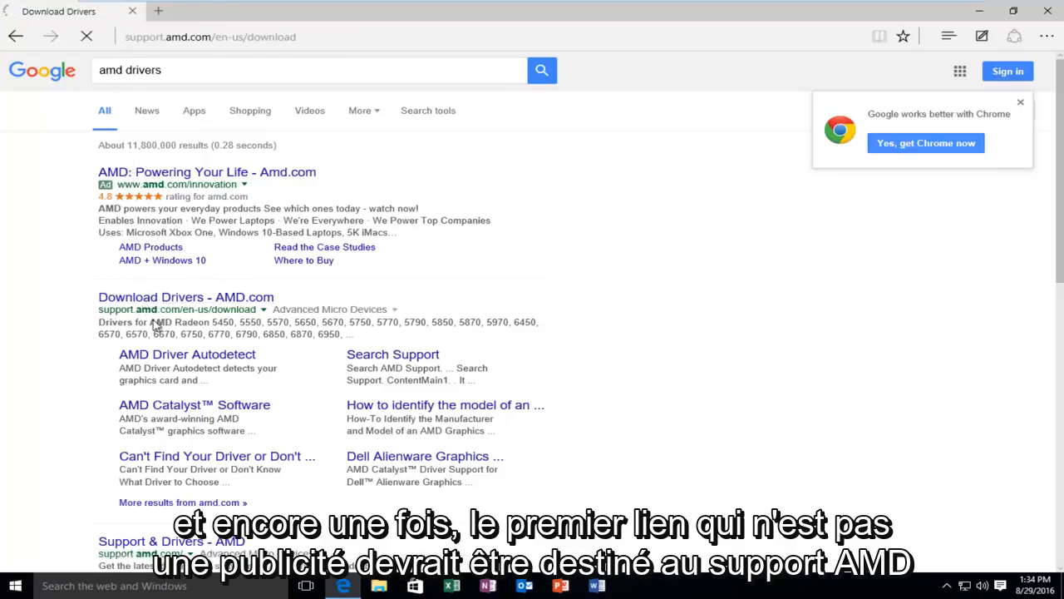
# - Dismiss AMD's cookie notice, highlight the Automatically Detect and Install heading, then go back
pyautogui.click(186, 296)
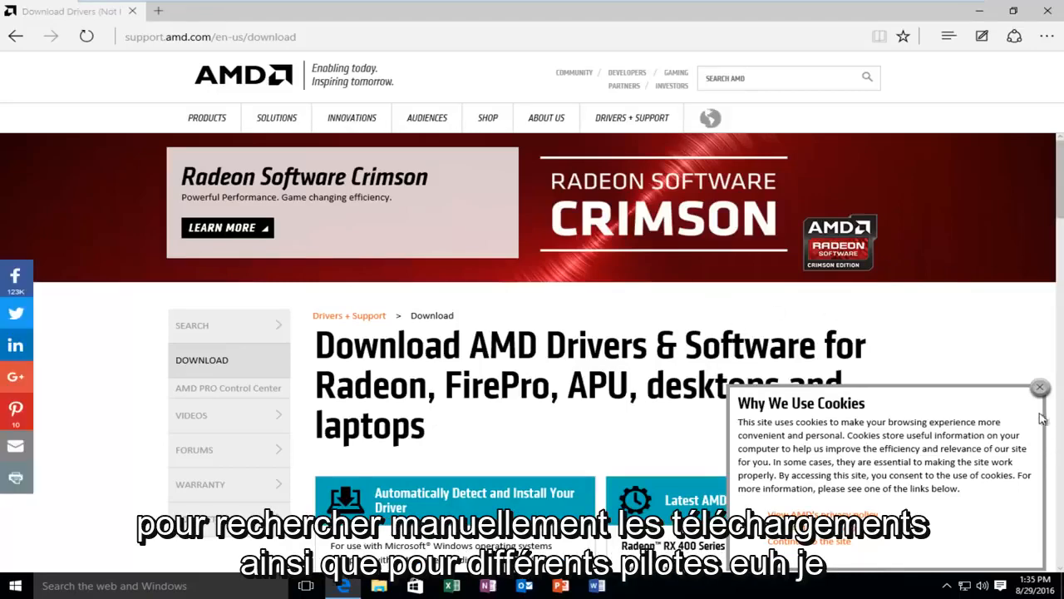
pyautogui.click(1039, 387)
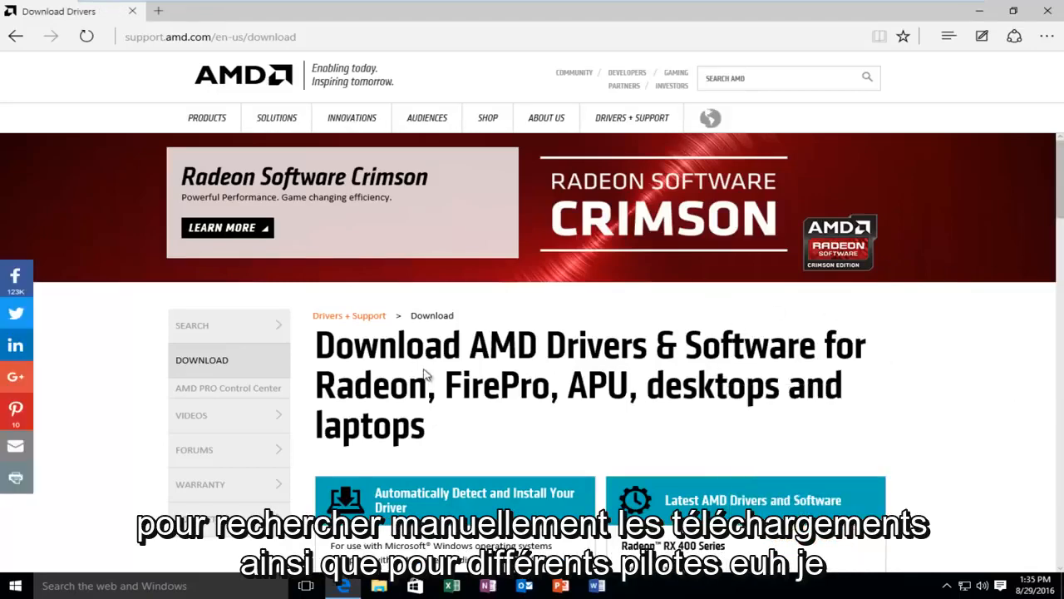
pyautogui.scroll(-3)
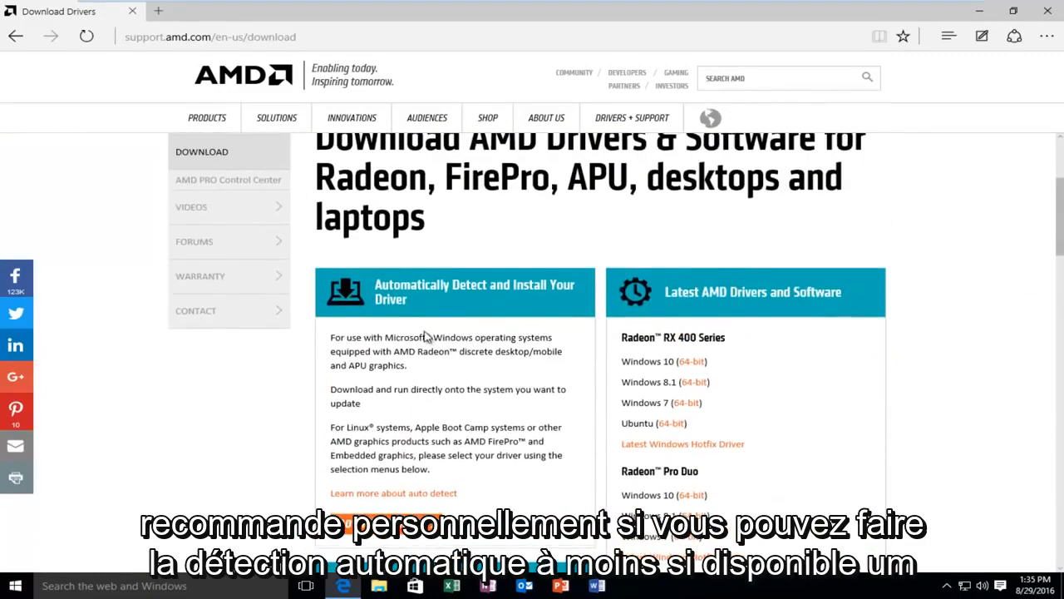
pyautogui.doubleClick(414, 284)
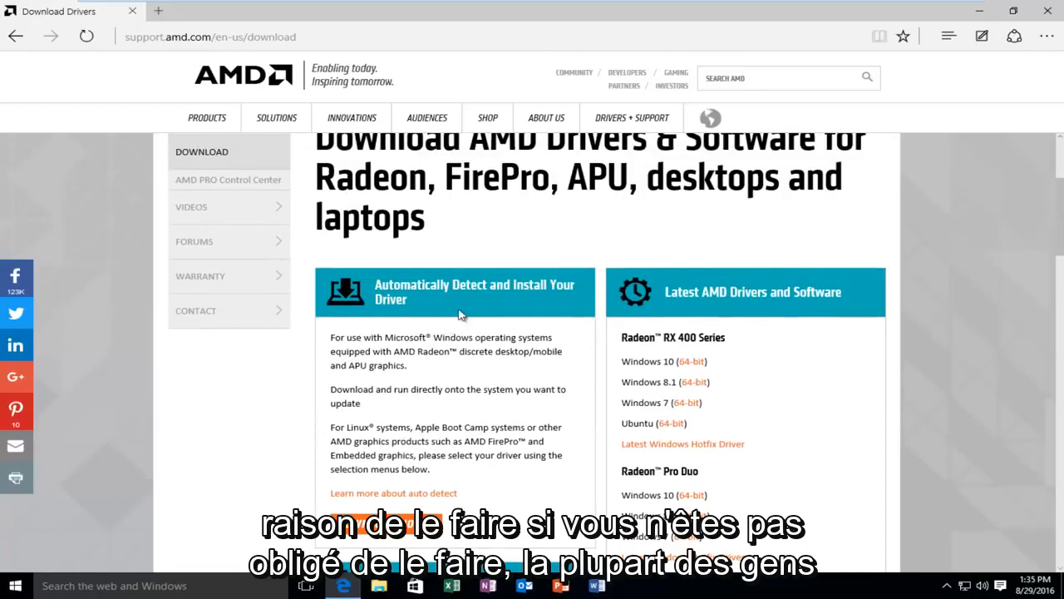
pyautogui.doubleClick(474, 284)
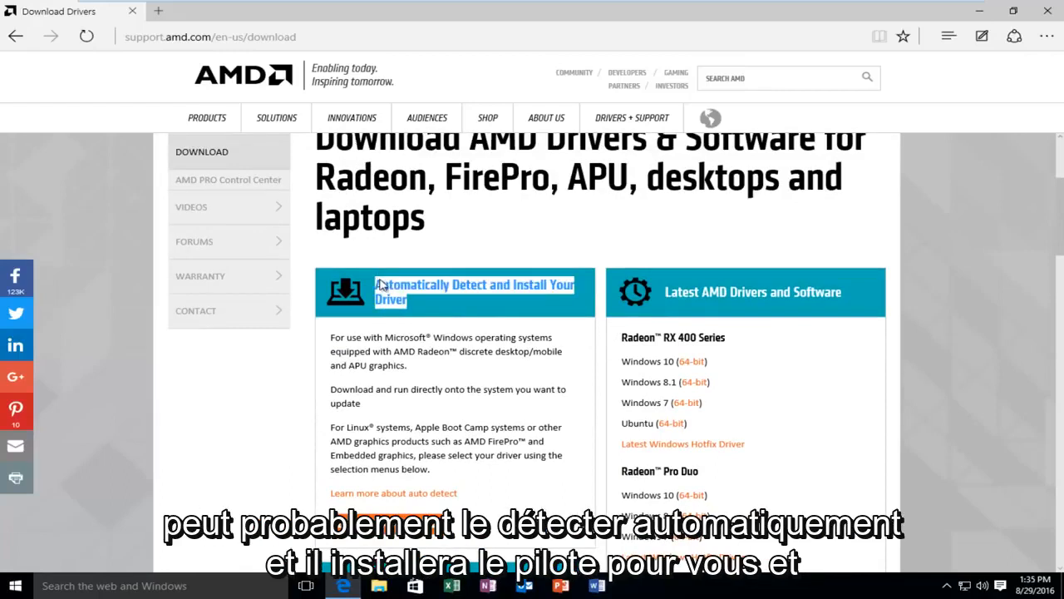
pyautogui.moveTo(293, 282)
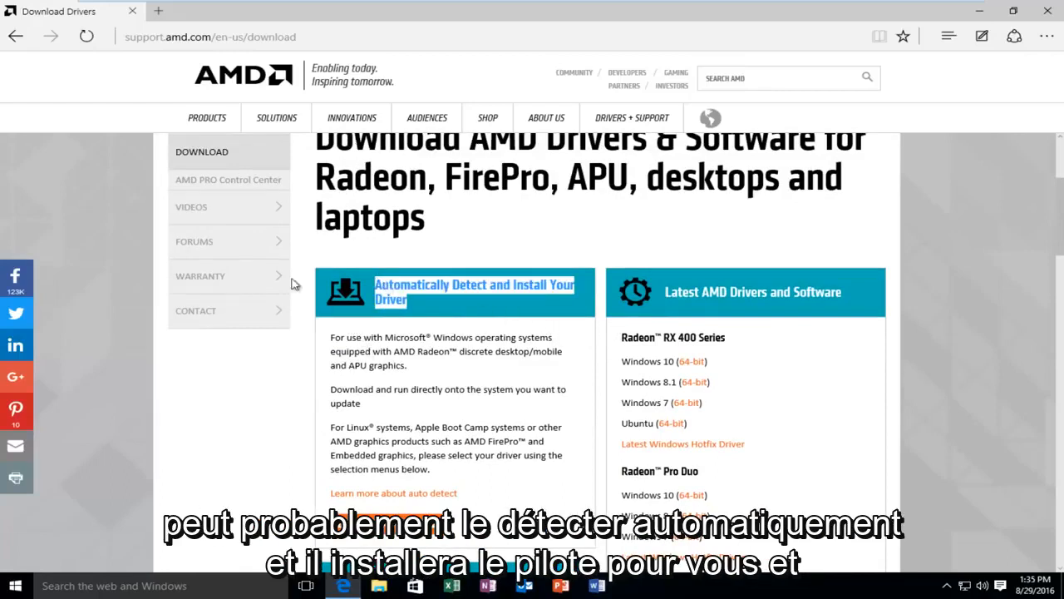
pyautogui.click(15, 36)
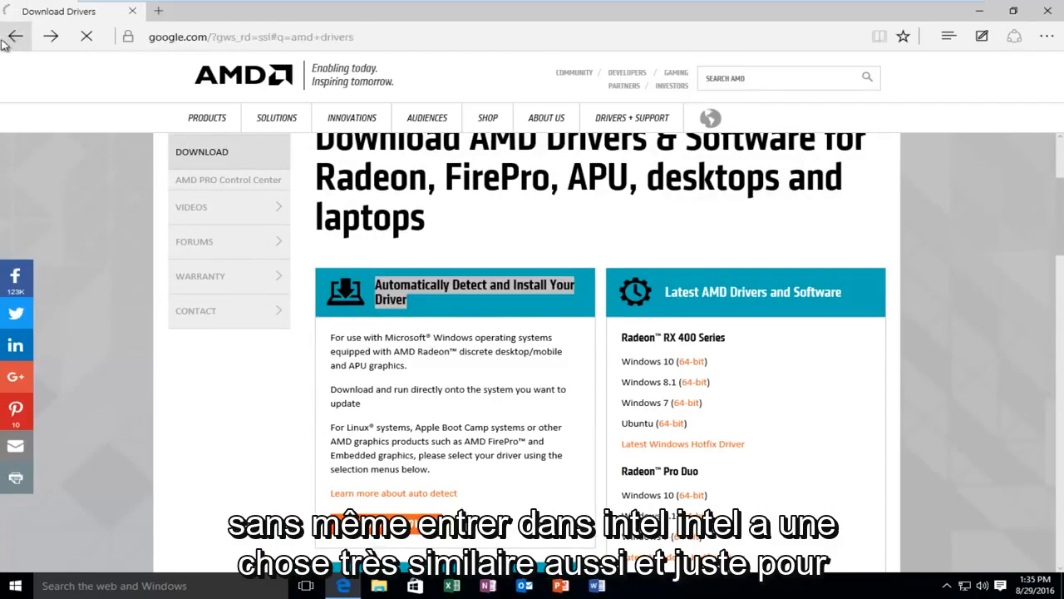
# - Close Edge, dismiss the Explorer.EXE error dialog and bring up the Start menu
pyautogui.click(15, 37)
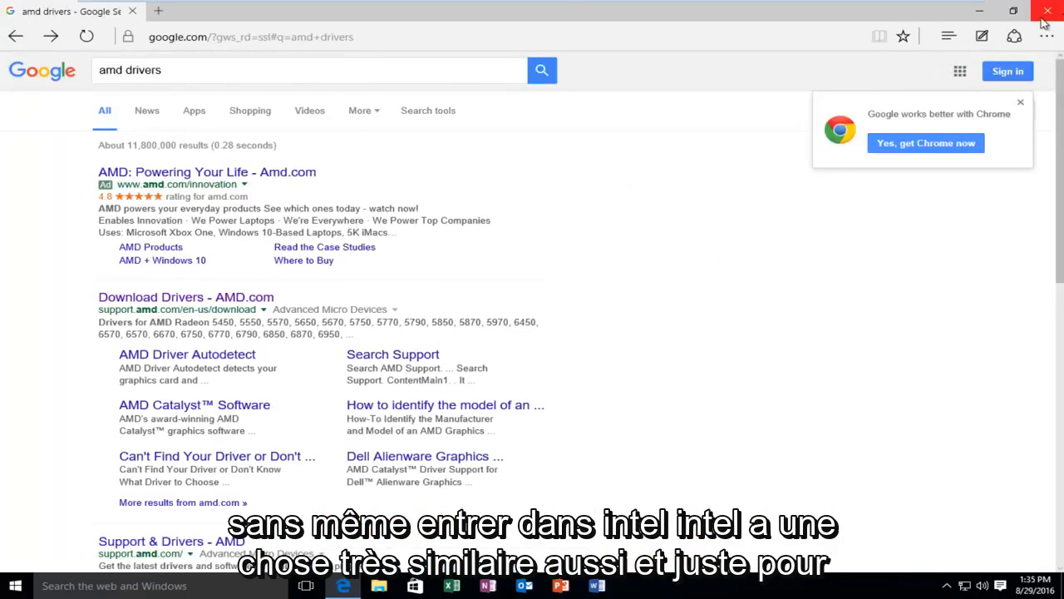
pyautogui.click(1047, 9)
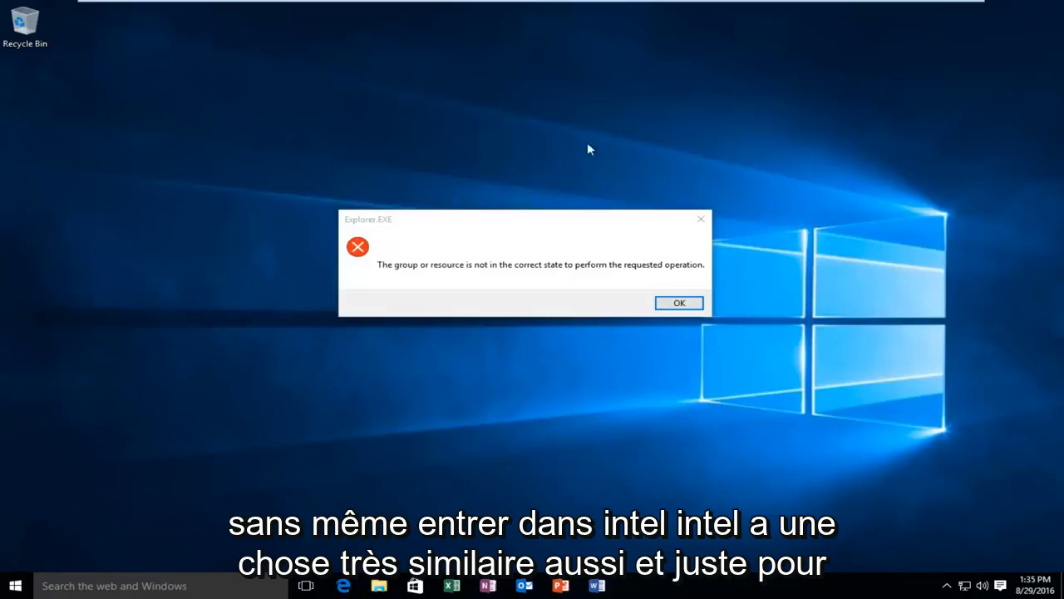
pyautogui.click(679, 303)
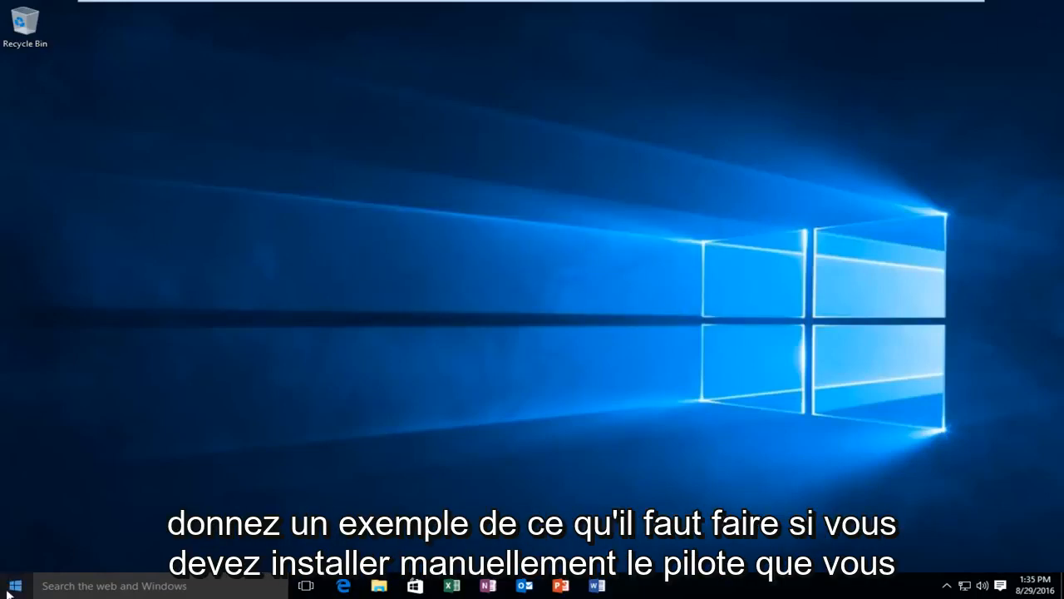
pyautogui.click(13, 586)
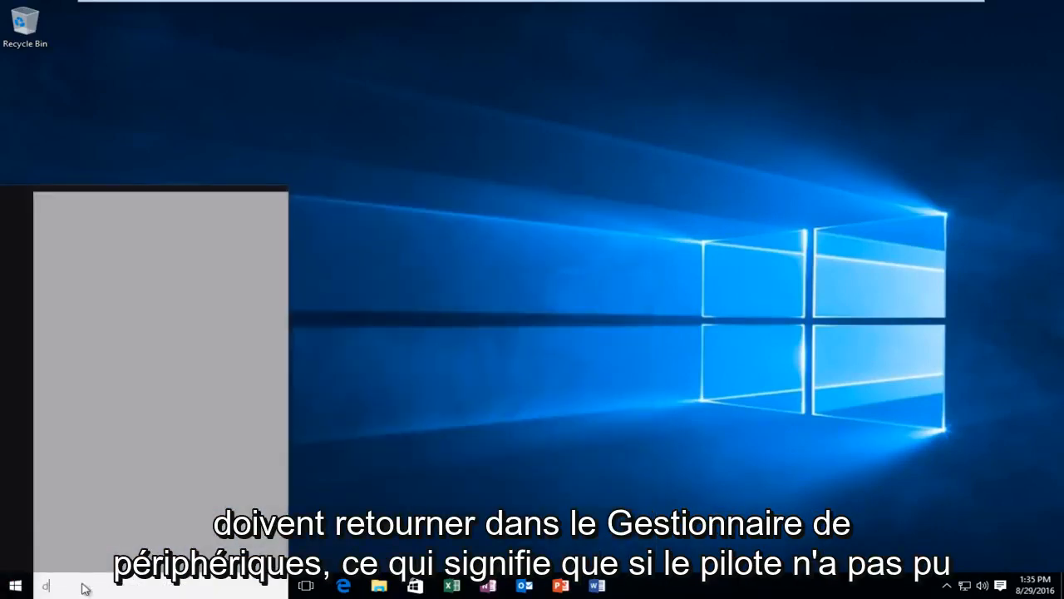
# - Search Start for 'device manager' and launch Device Manager
pyautogui.write('d')
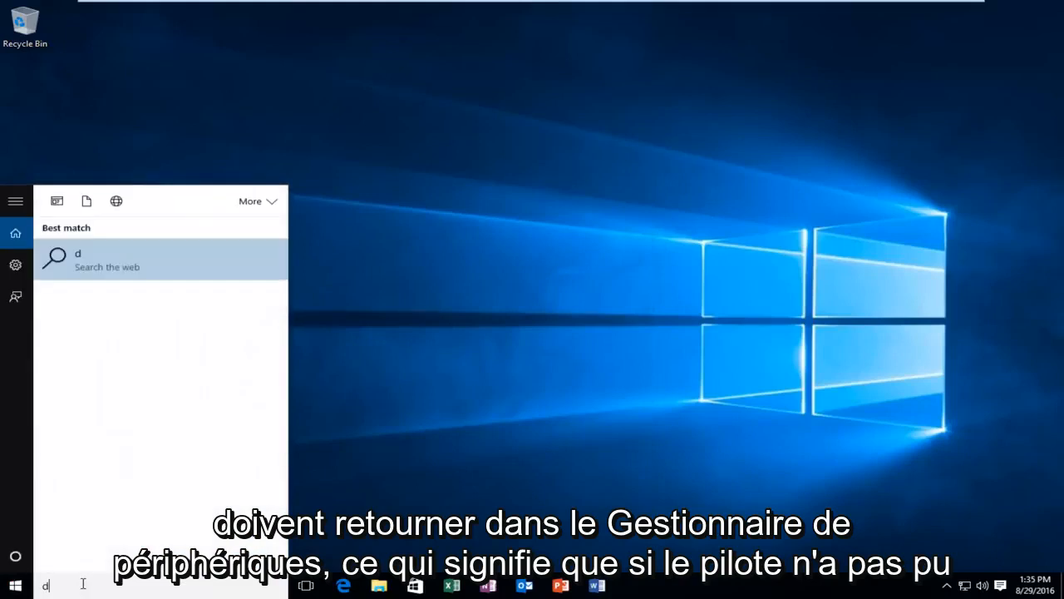
pyautogui.write('evice manager')
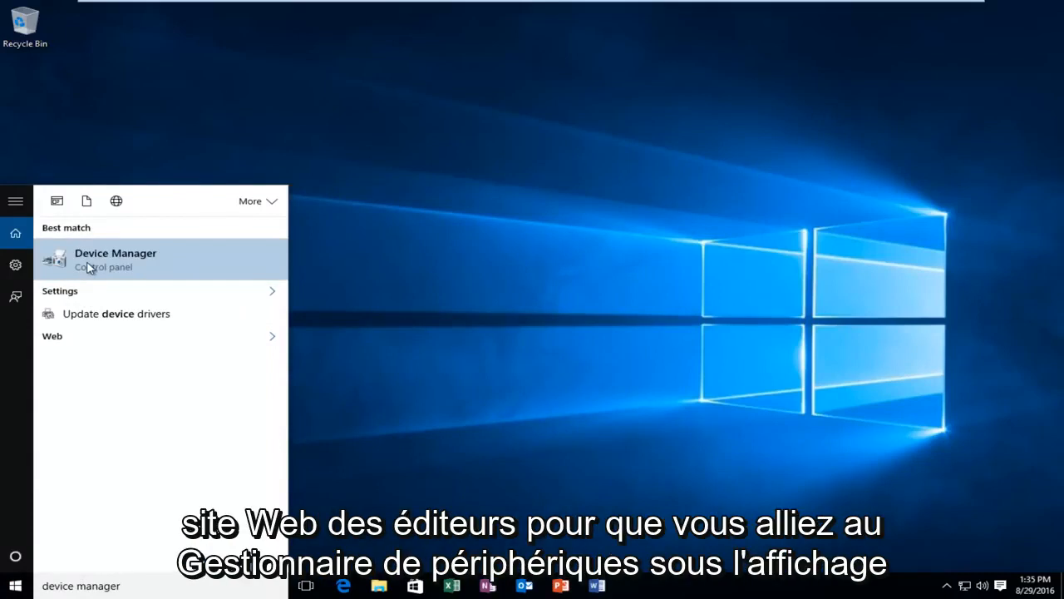
pyautogui.click(116, 260)
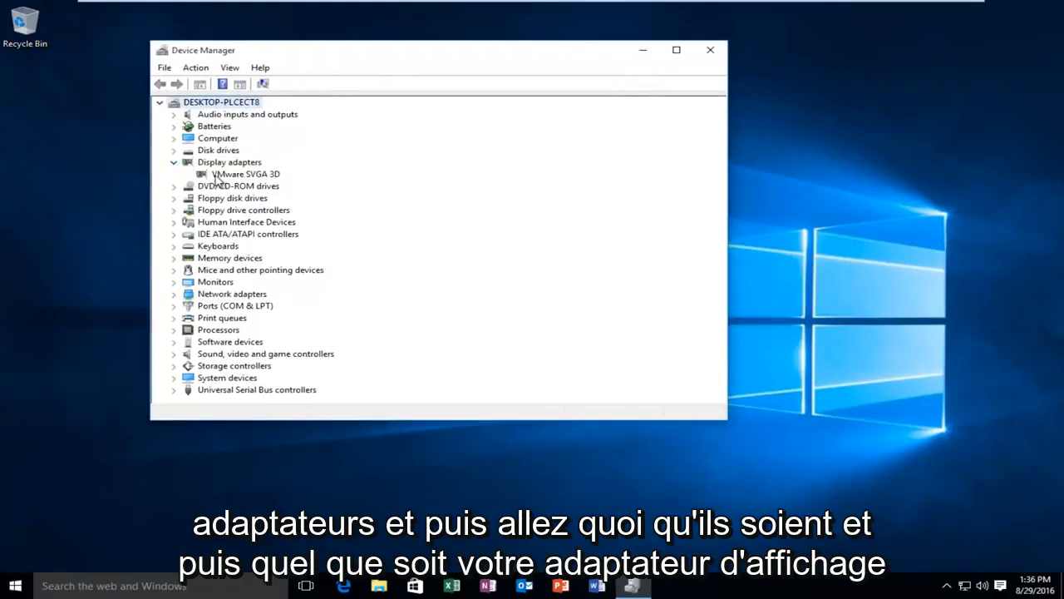
# - Start Update Driver Software for the VMware SVGA 3D display adapter
pyautogui.click(244, 175)
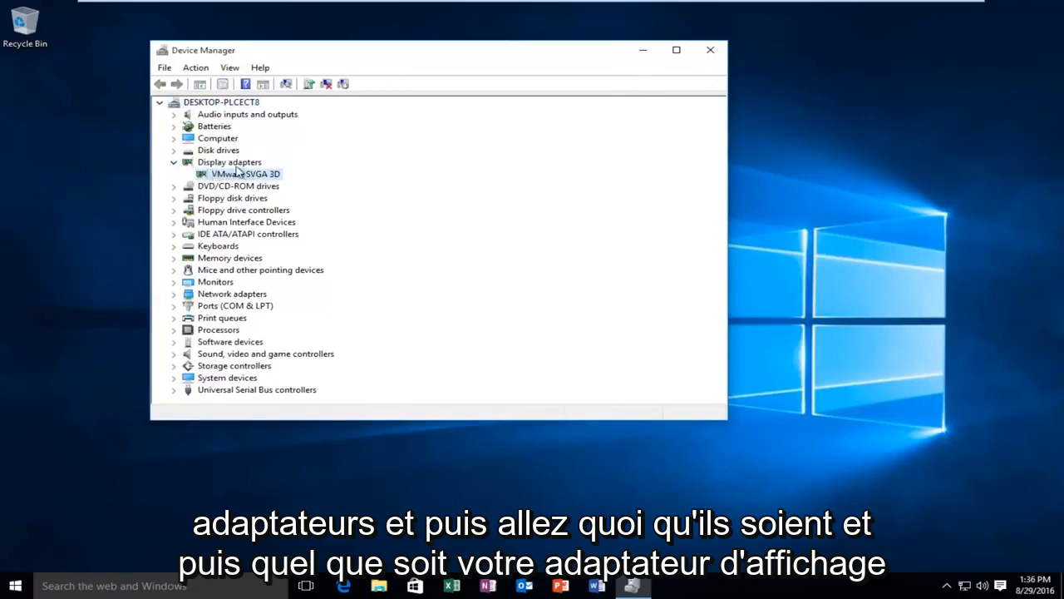
pyautogui.rightClick(246, 172)
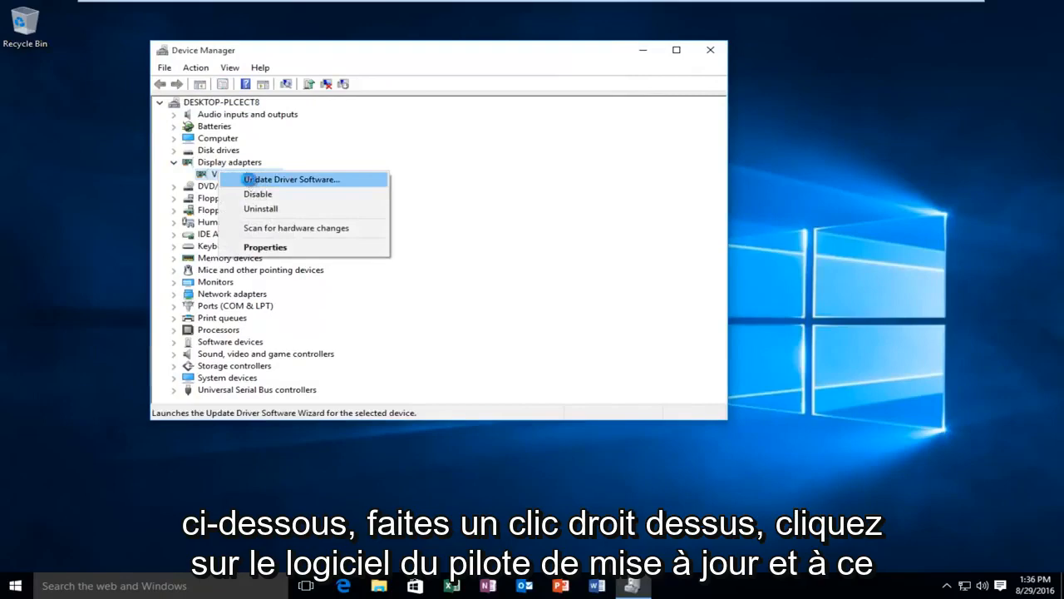
pyautogui.click(293, 180)
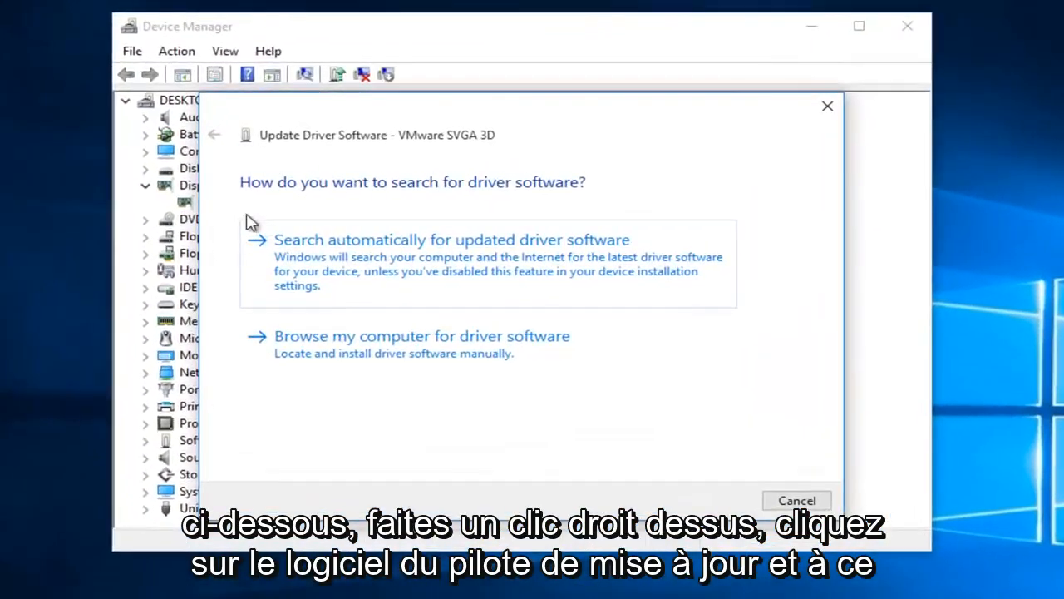
pyautogui.moveTo(362, 250)
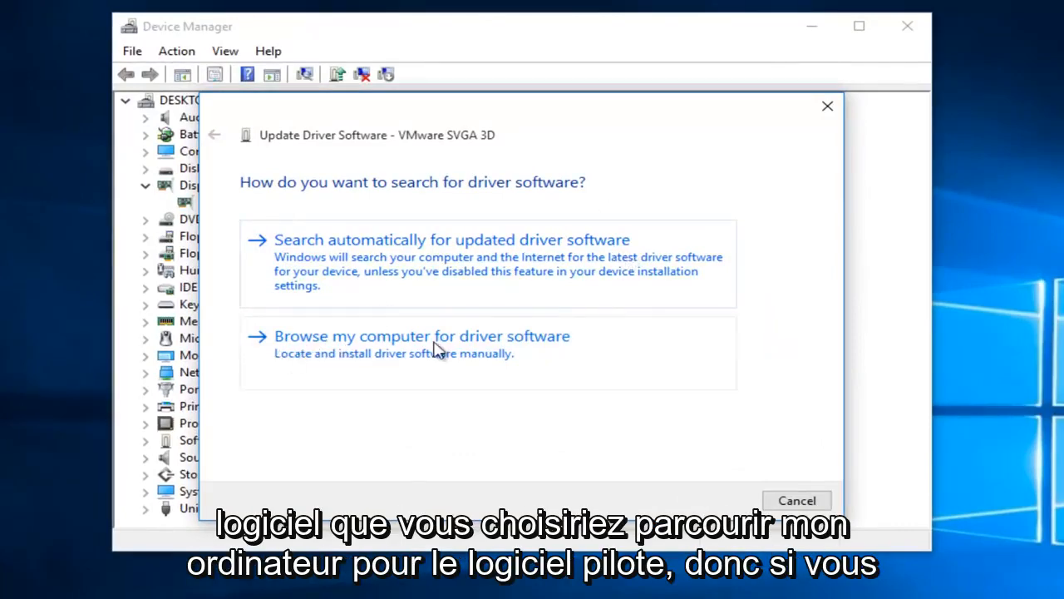
pyautogui.moveTo(522, 347)
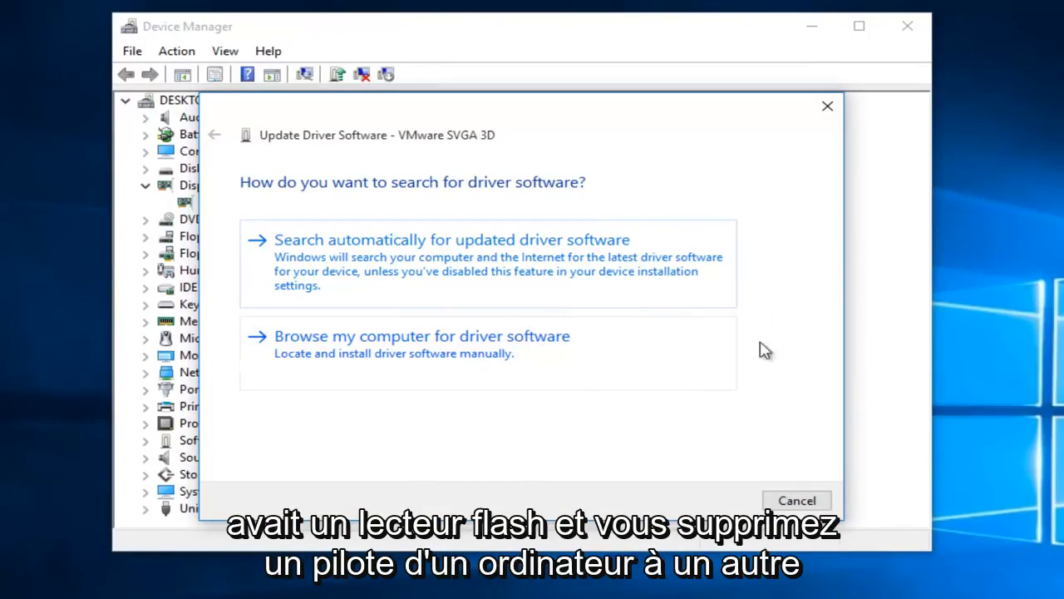
pyautogui.moveTo(430, 409)
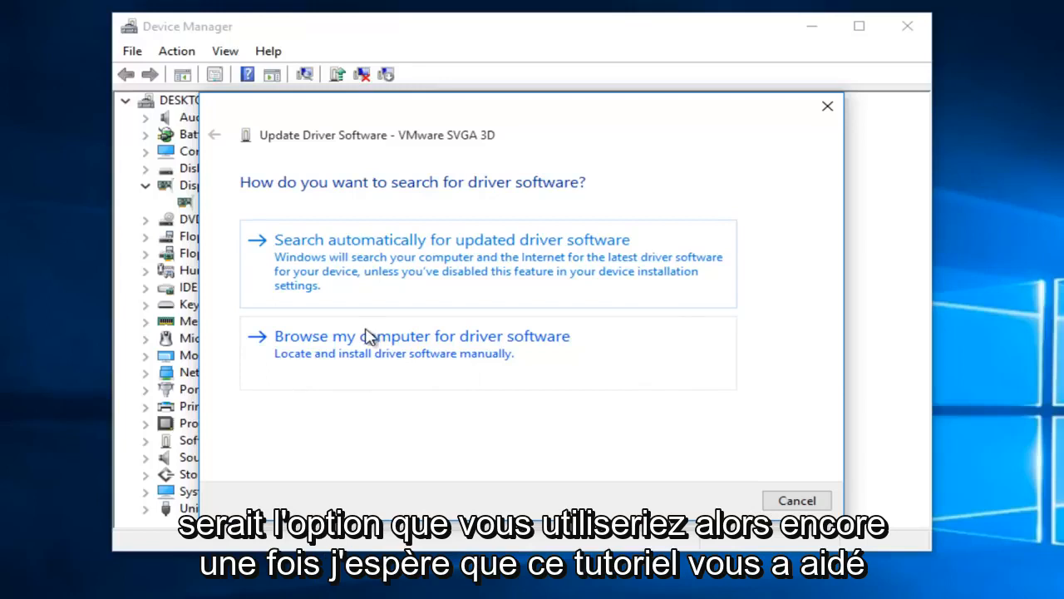
pyautogui.moveTo(511, 306)
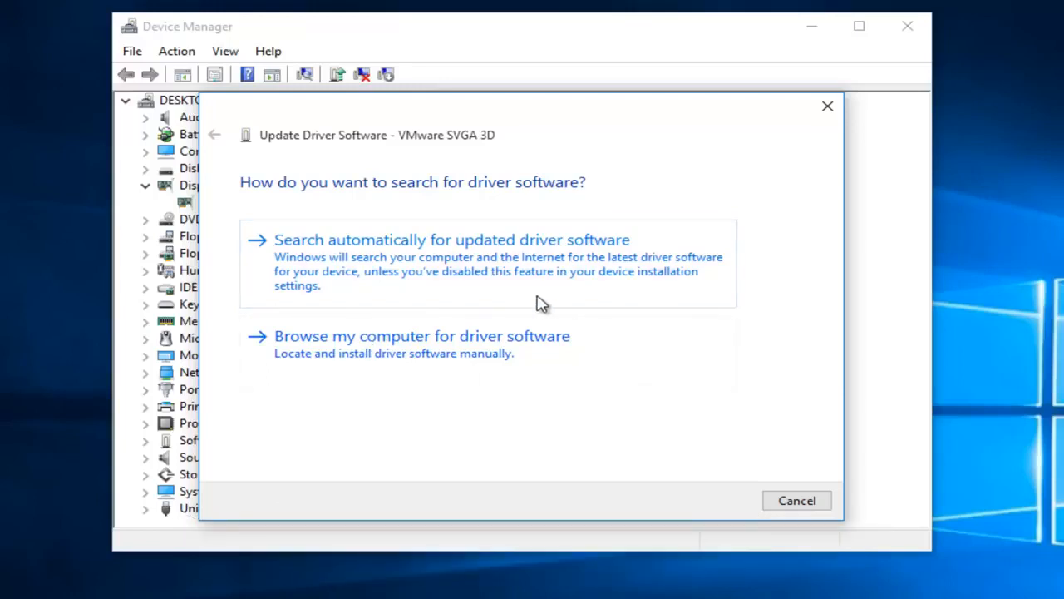
pyautogui.moveTo(557, 303)
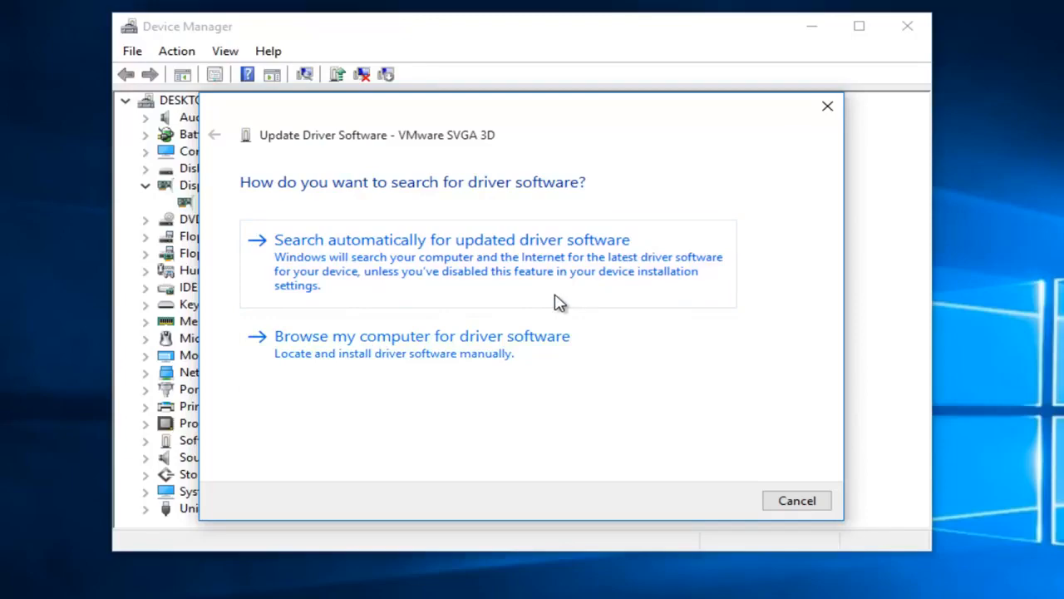